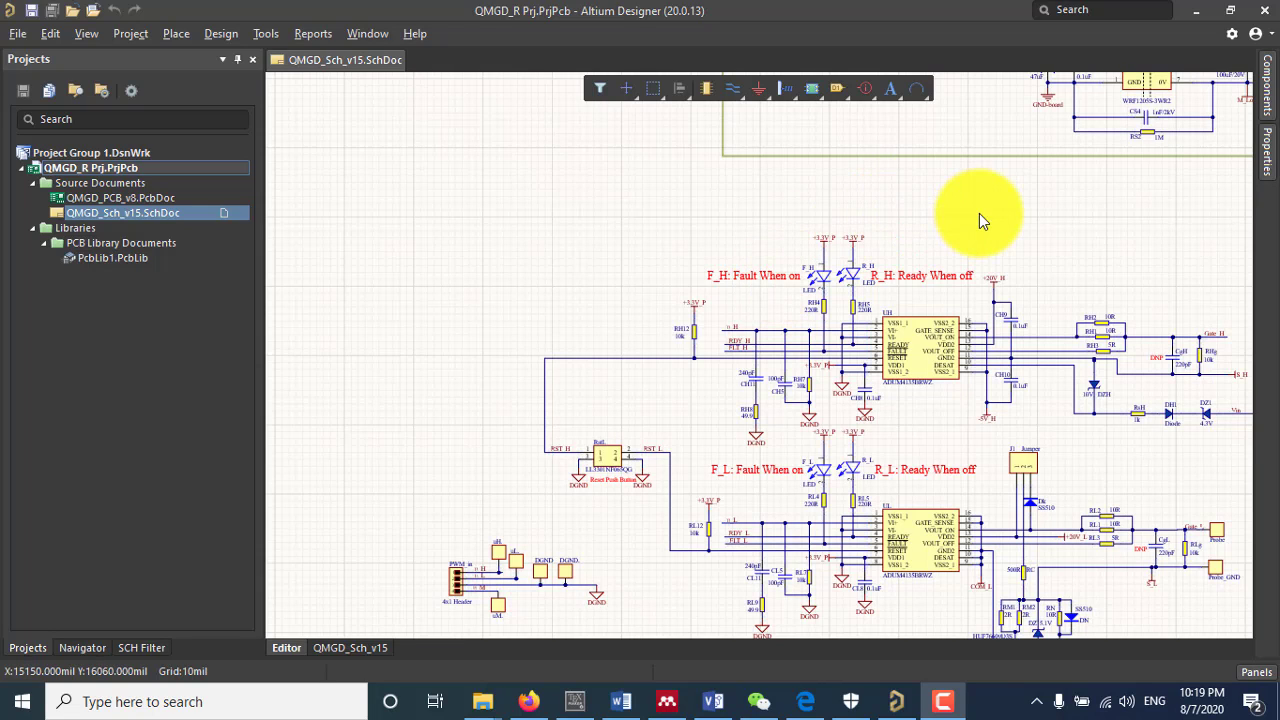
mouse_move(1270, 90)
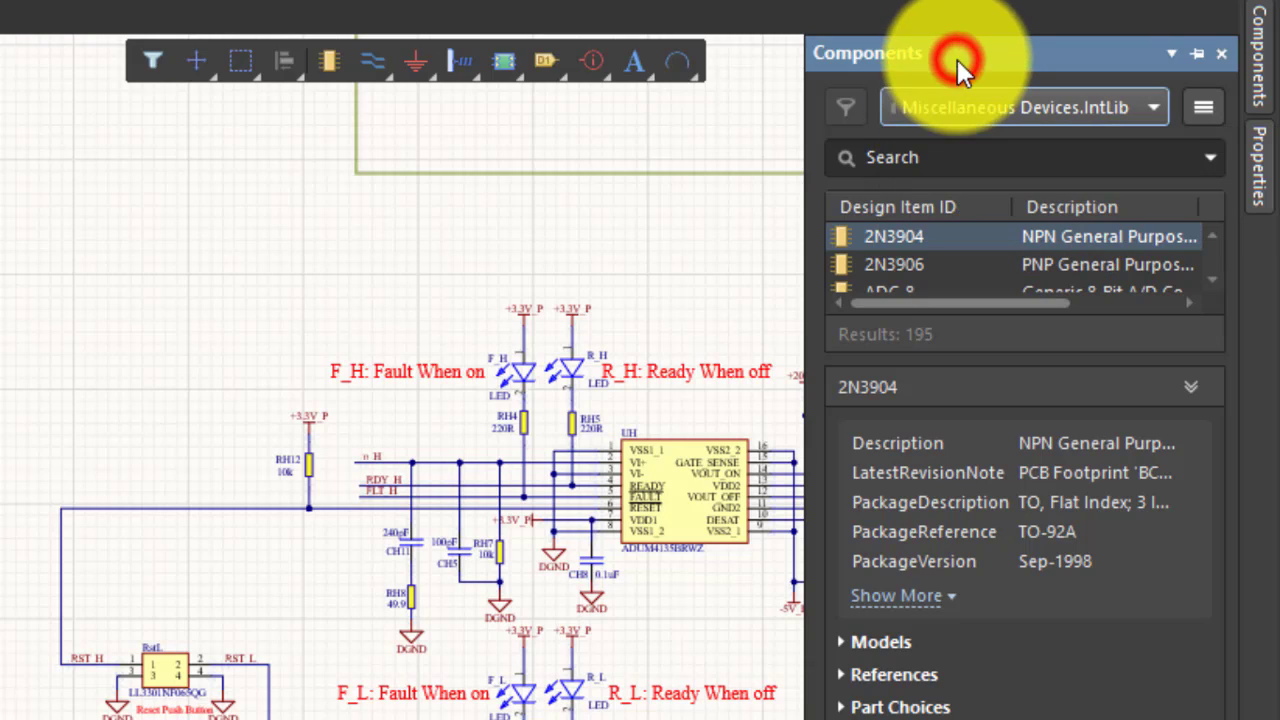
mouse_move(980, 120)
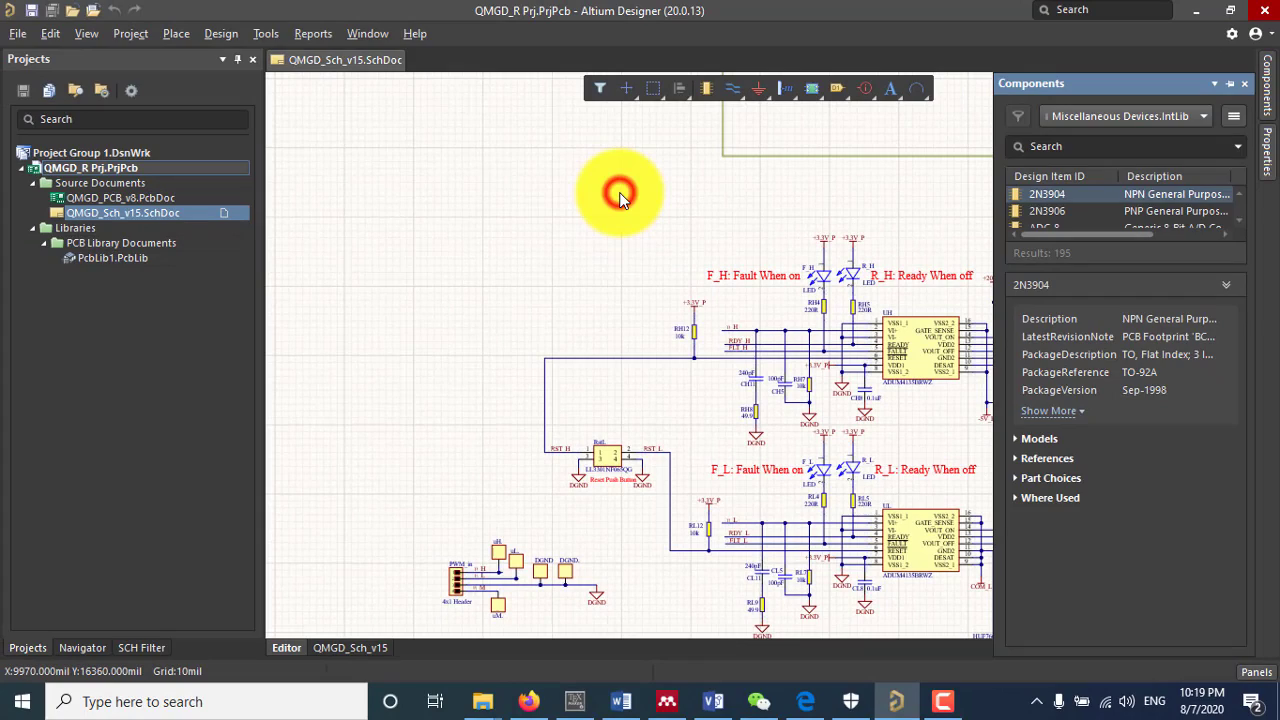
click(16, 32)
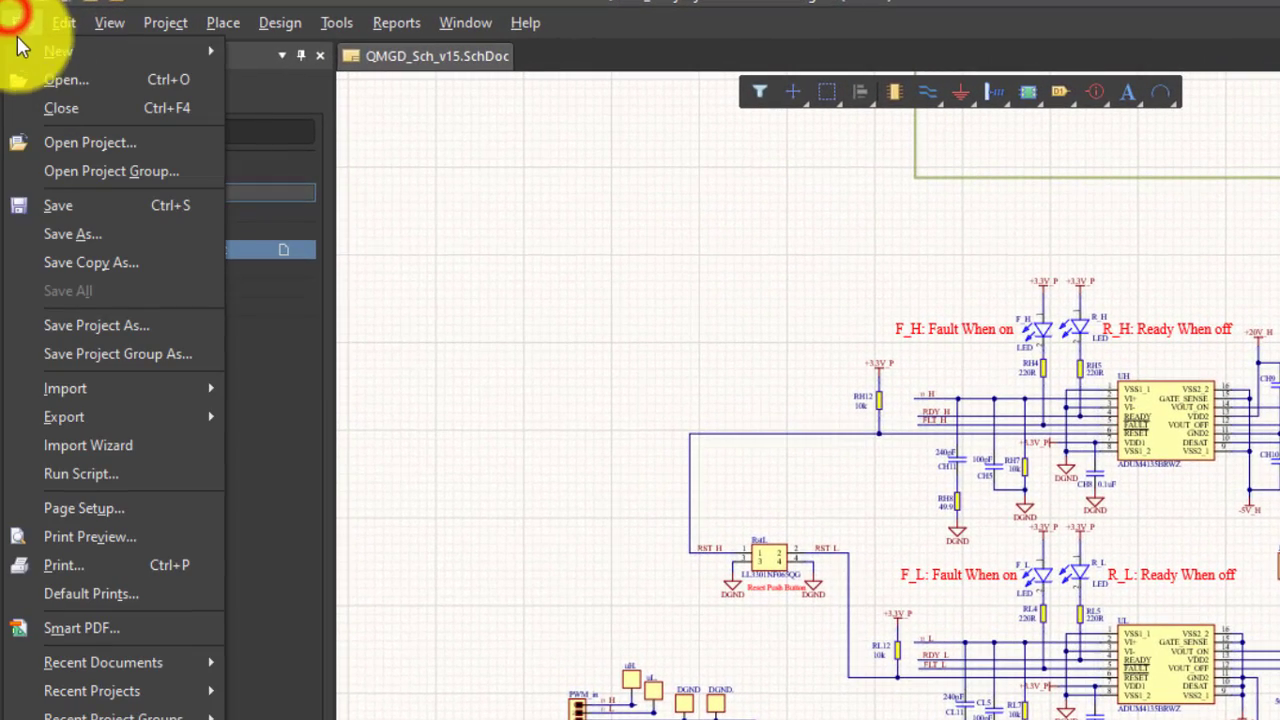
mouse_move(58, 52)
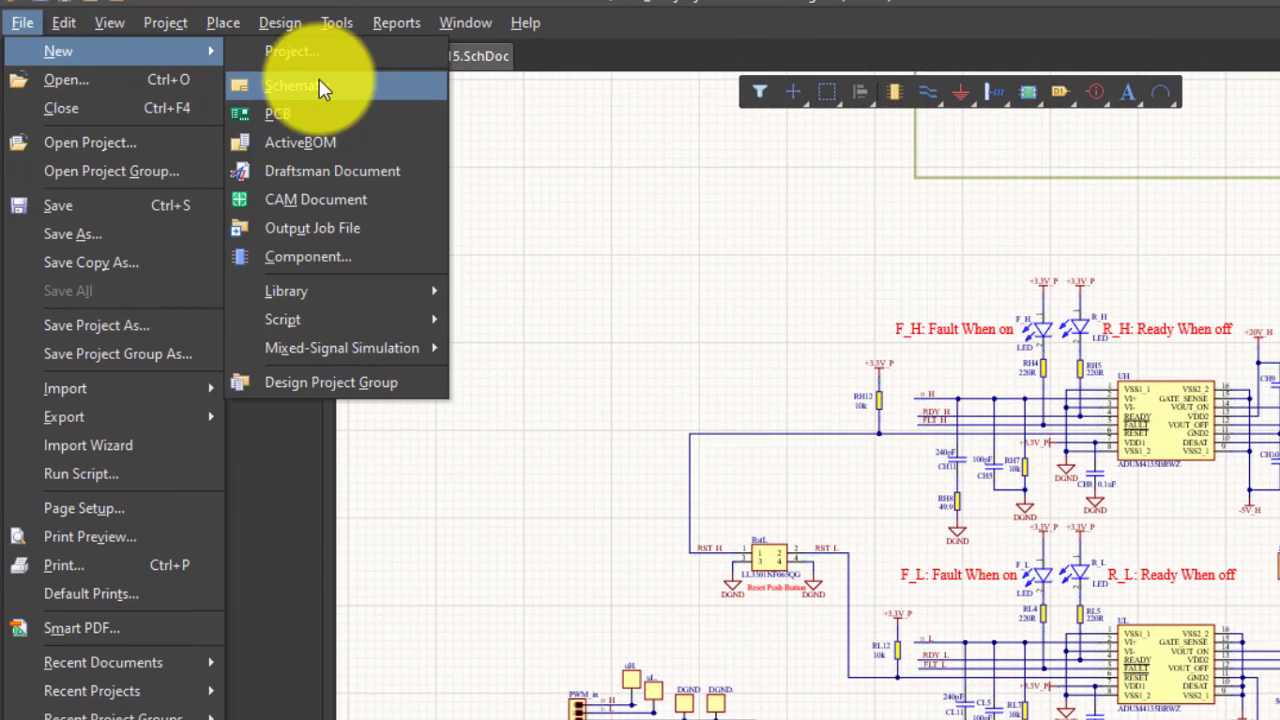
mouse_move(286, 292)
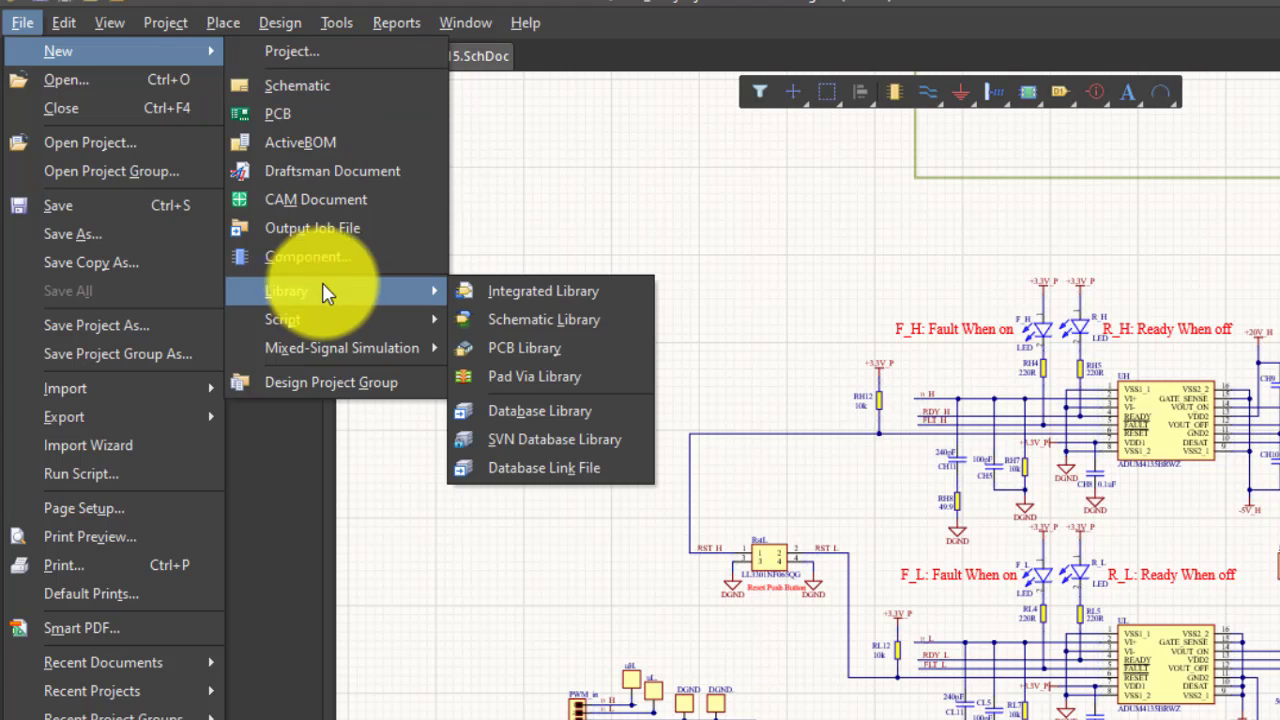
mouse_move(544, 292)
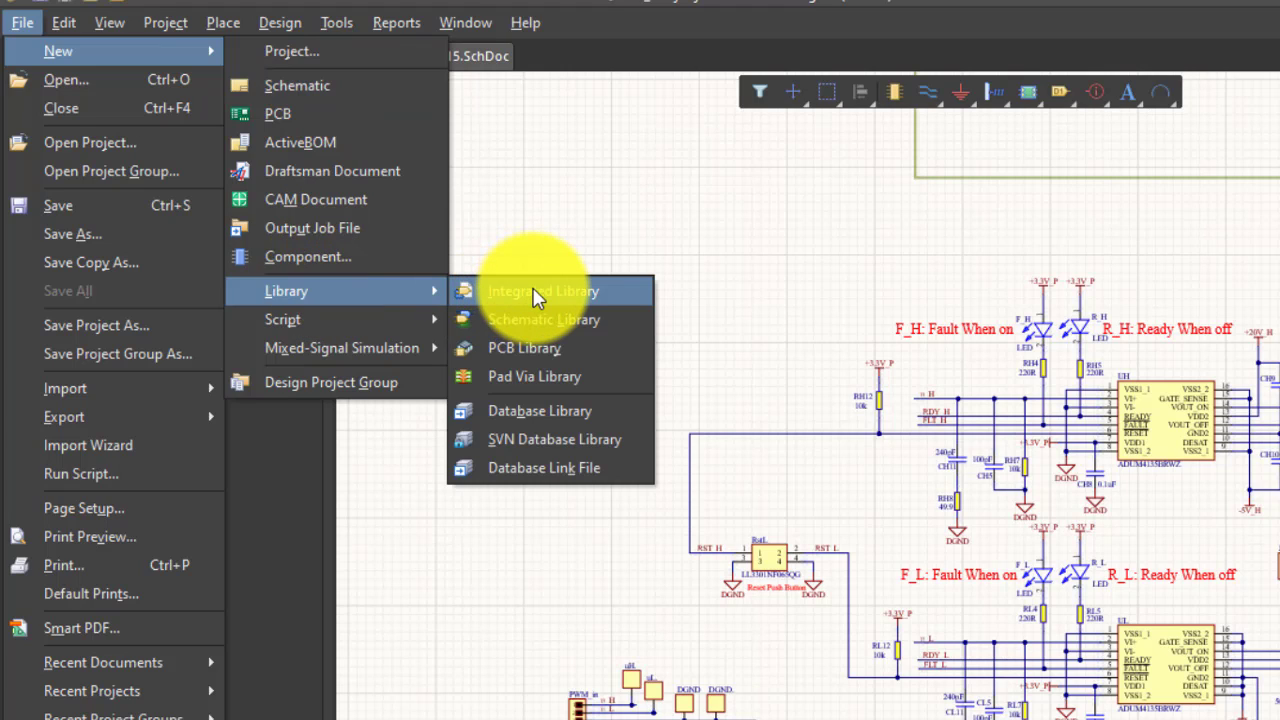
mouse_move(544, 348)
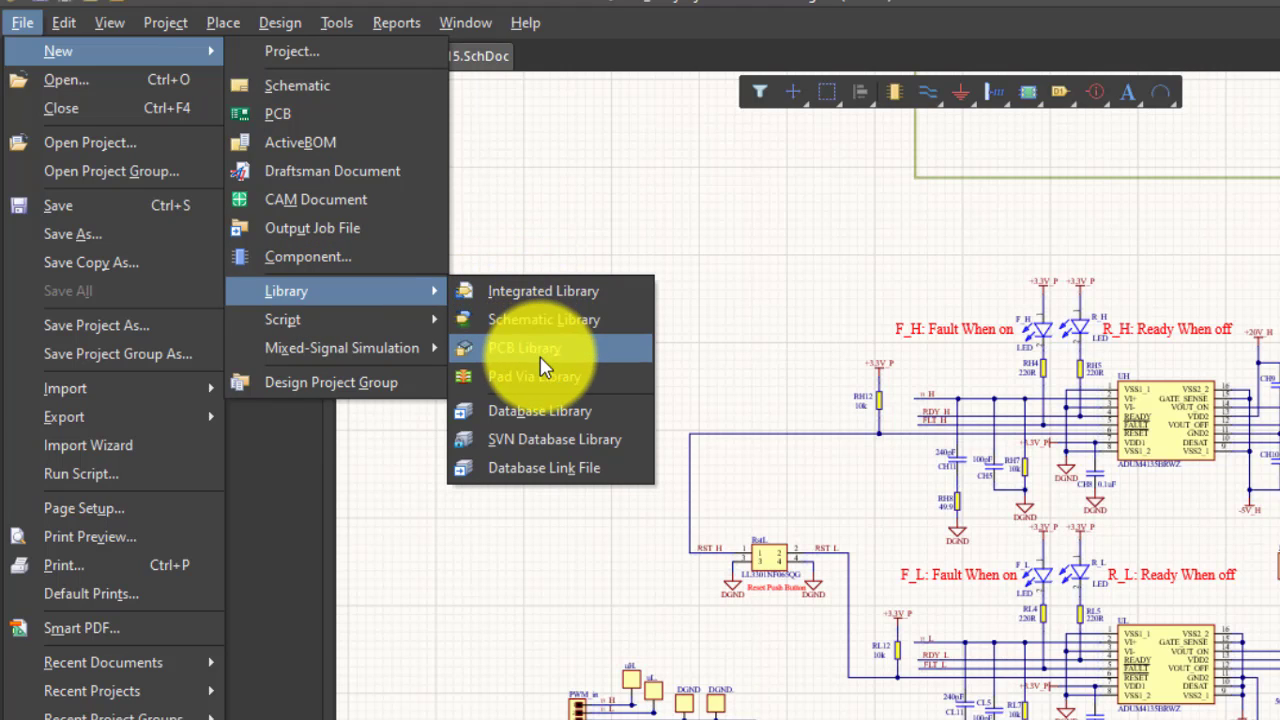
mouse_move(640, 250)
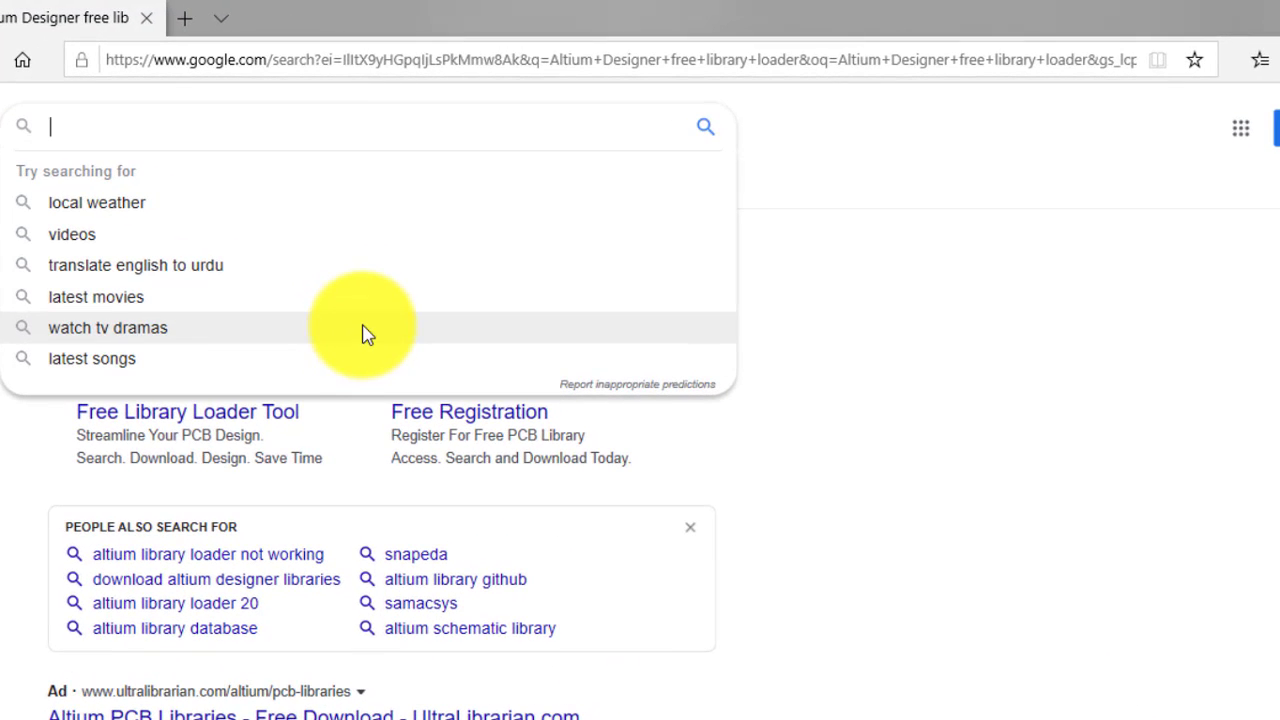
Step: Search Google for 'altium designer free library loader' and follow the Free Library Loader Tool link
text(a)
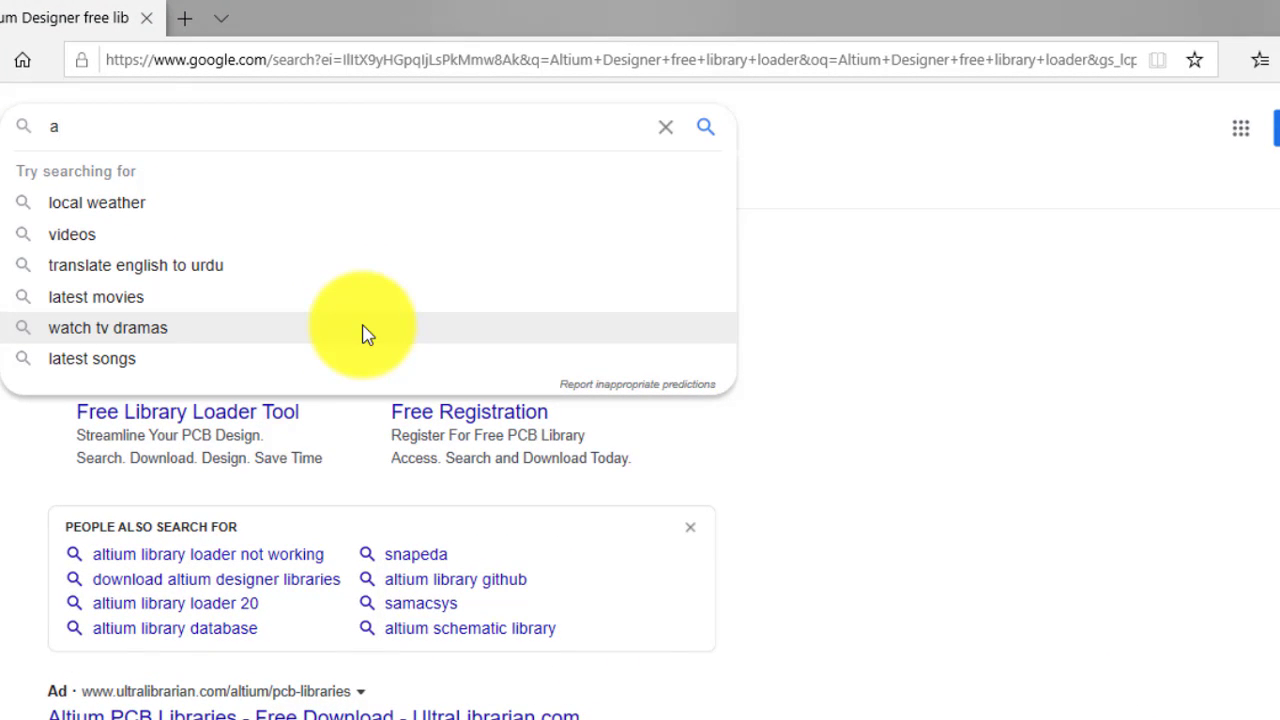
text(ltium designer free library loader)
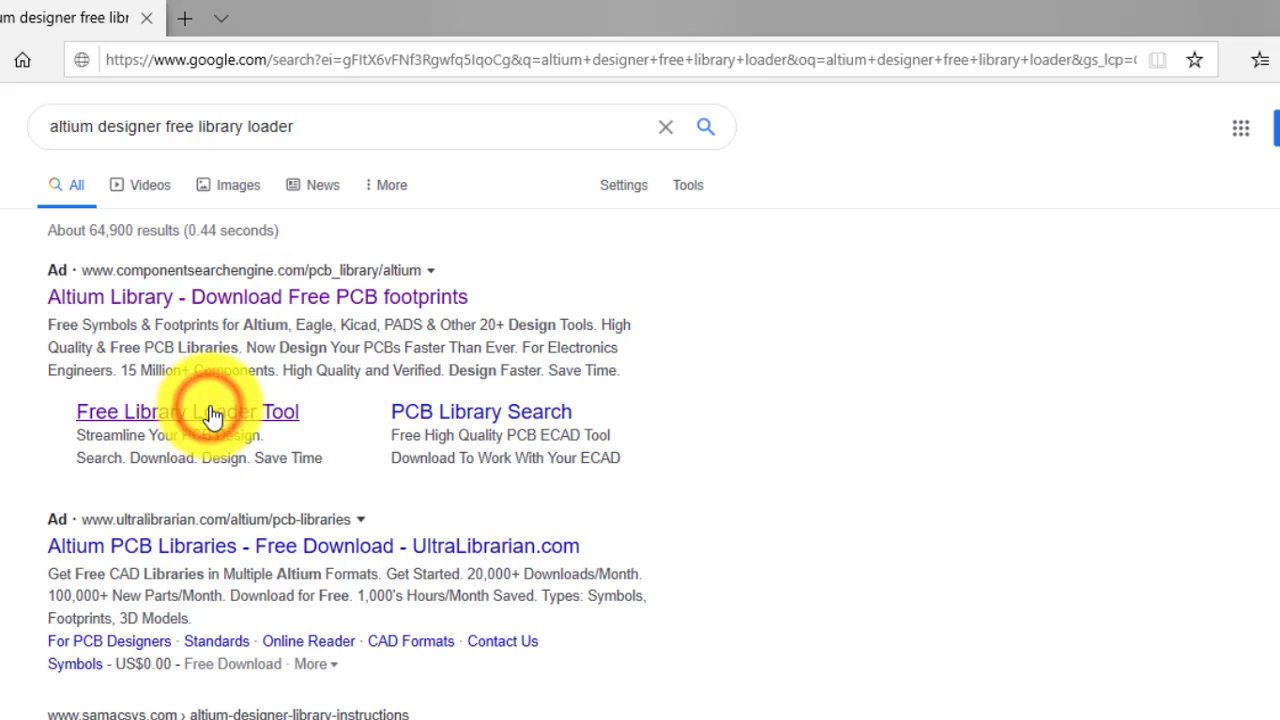
click(188, 412)
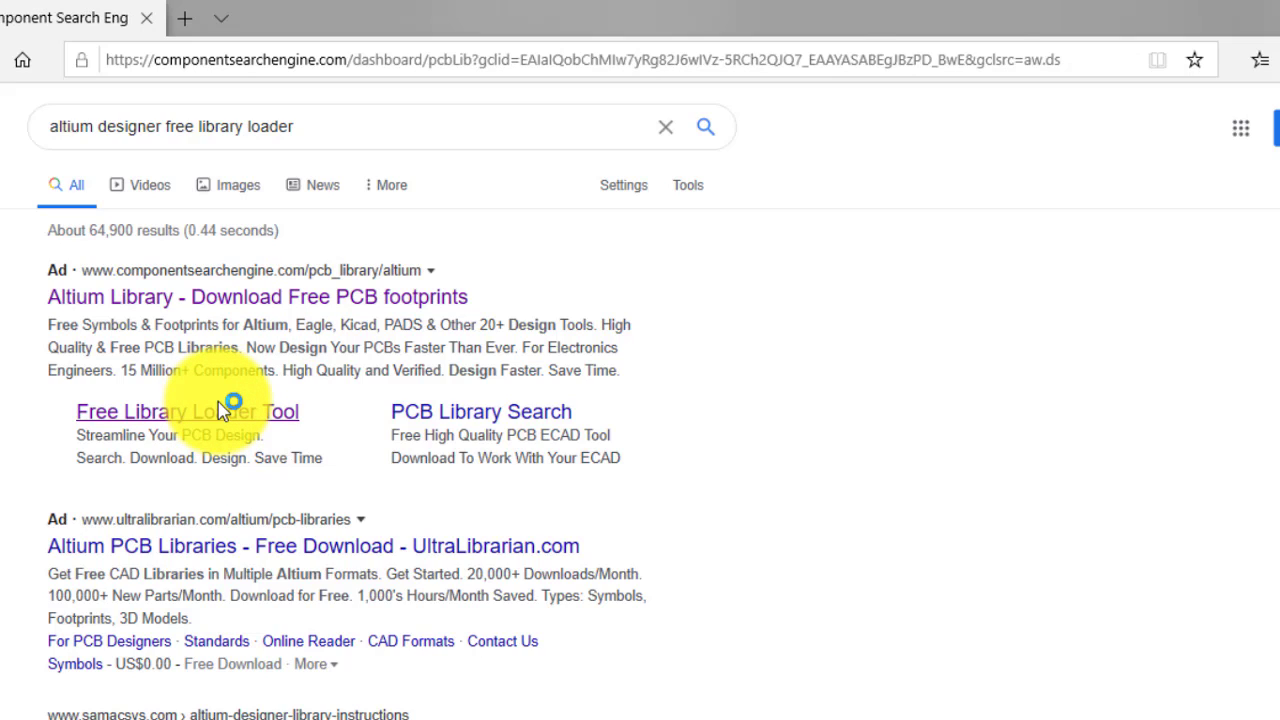
Step: Download the Library Loader setup zip from Component Search Engine and save it to the computer
click(188, 412)
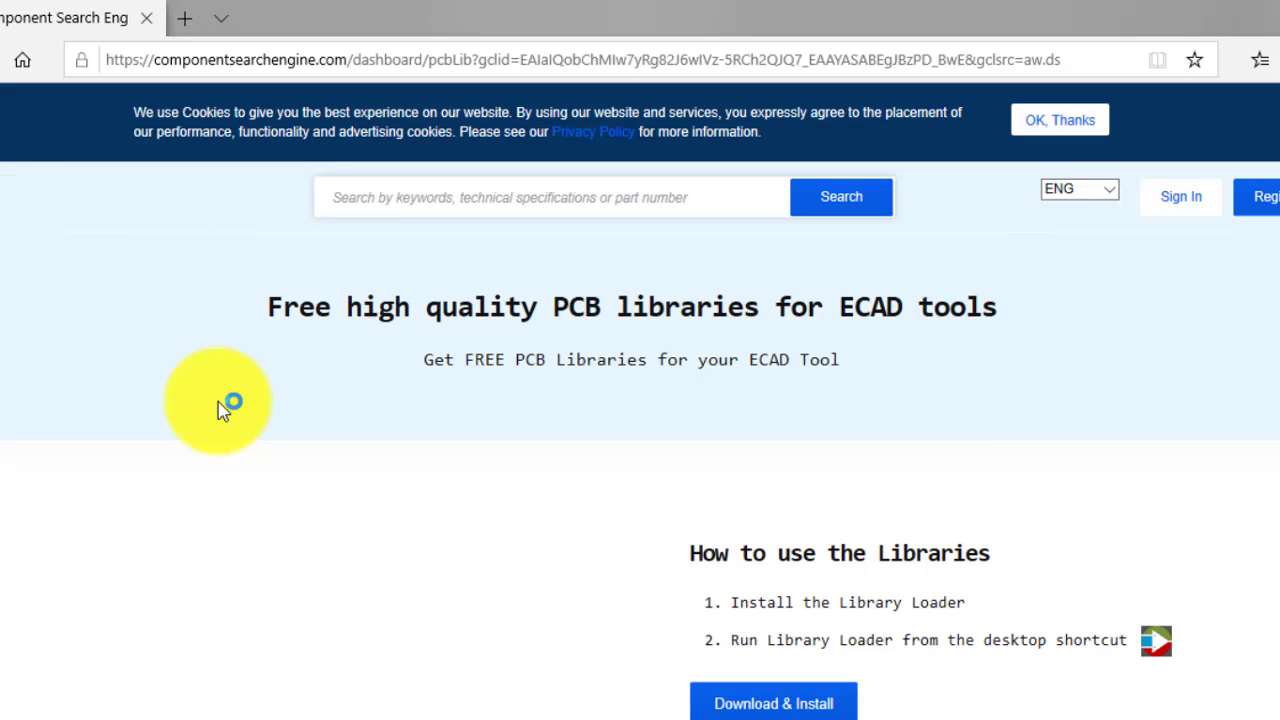
scroll(down, 3)
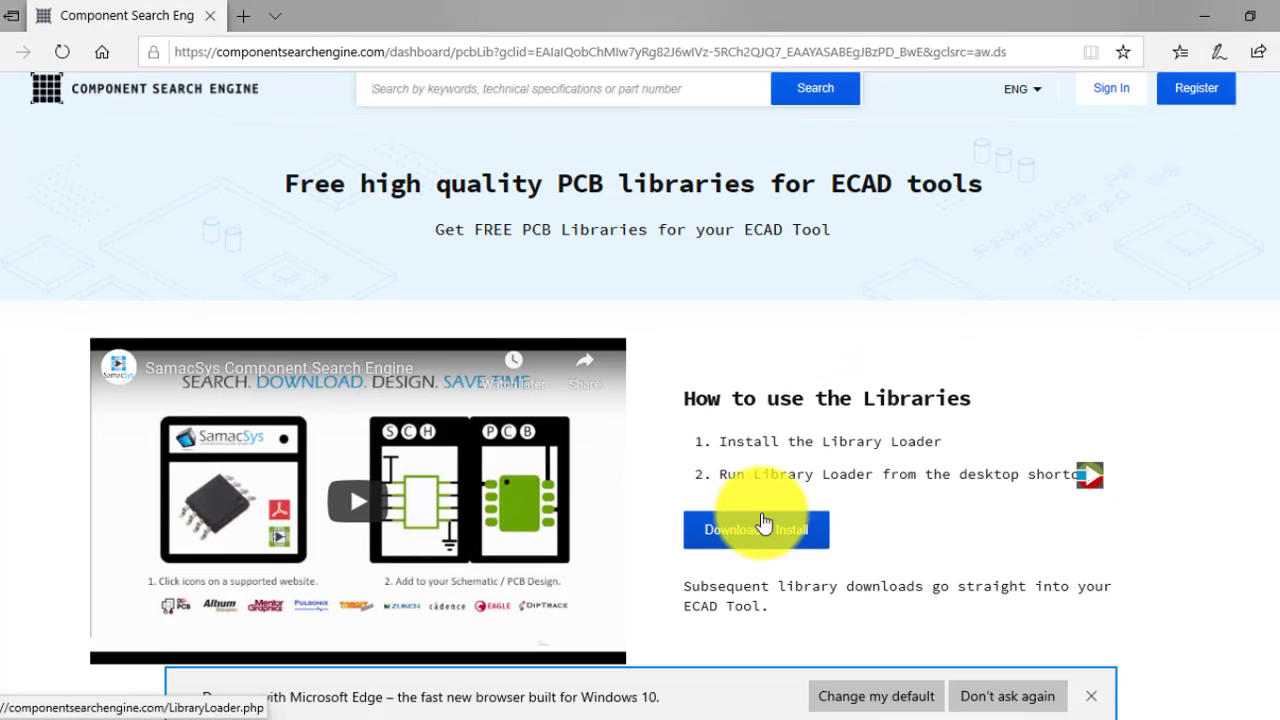
click(756, 528)
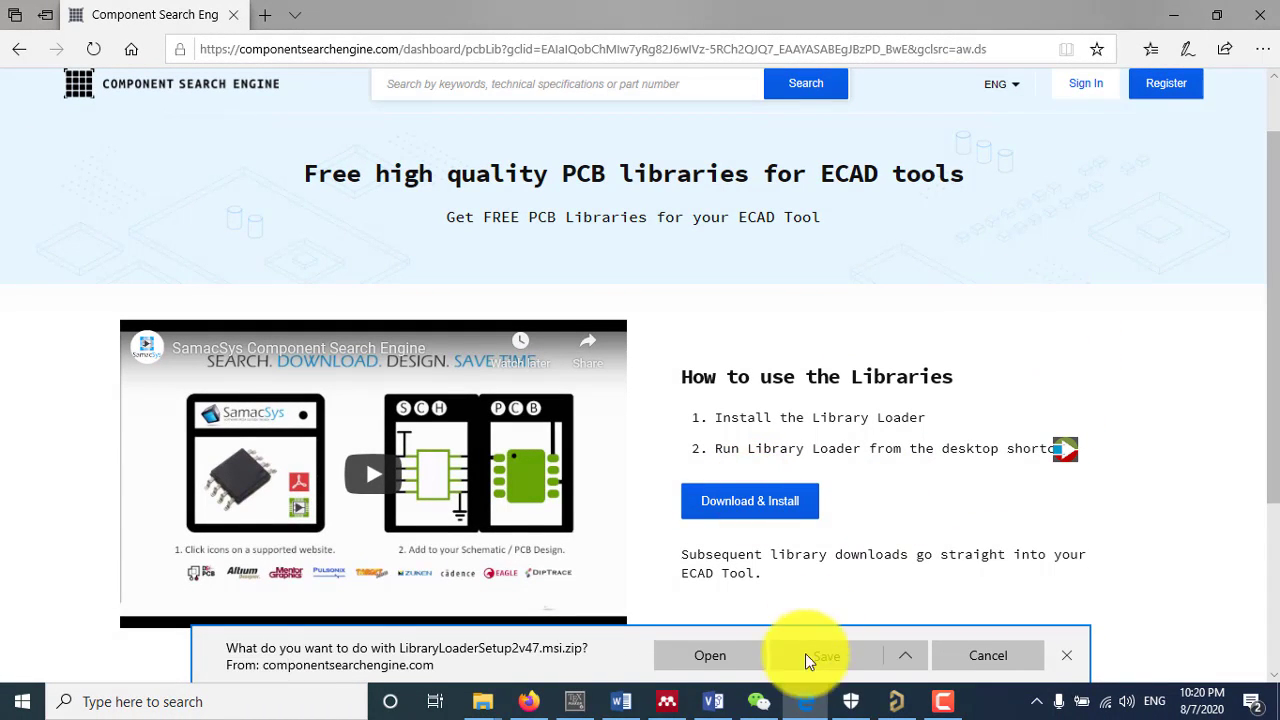
click(824, 656)
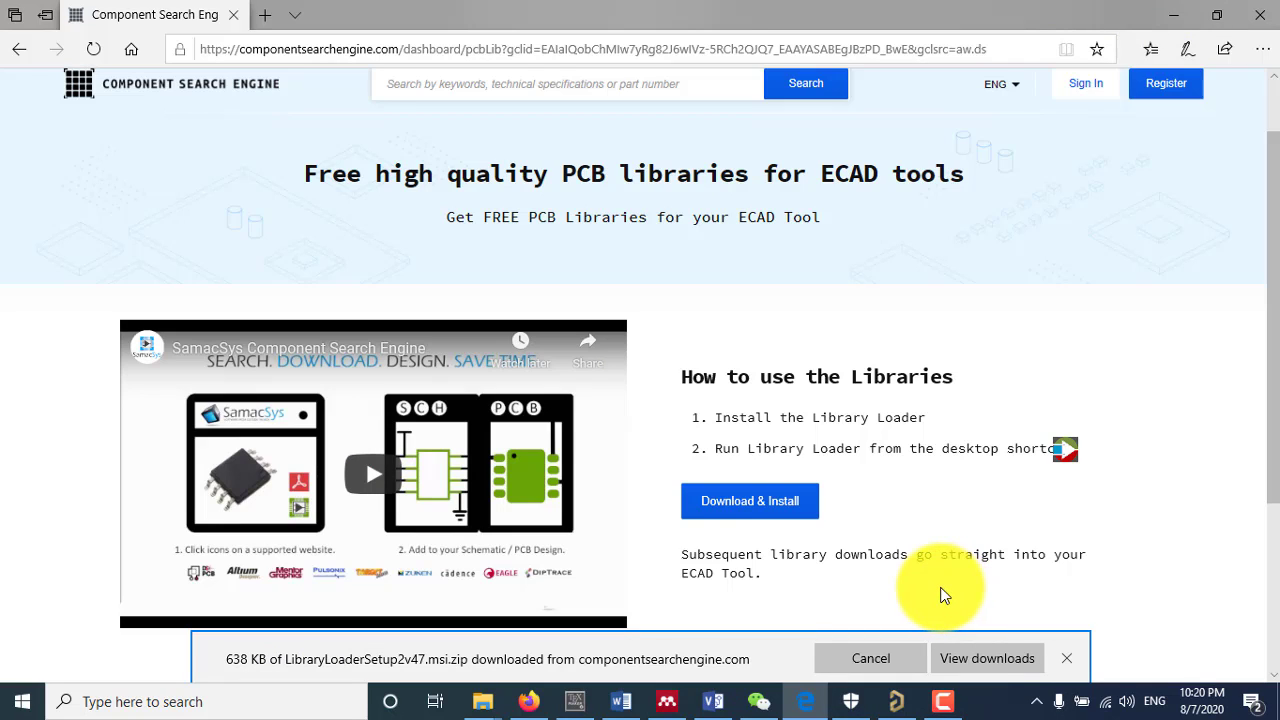
mouse_move(300, 700)
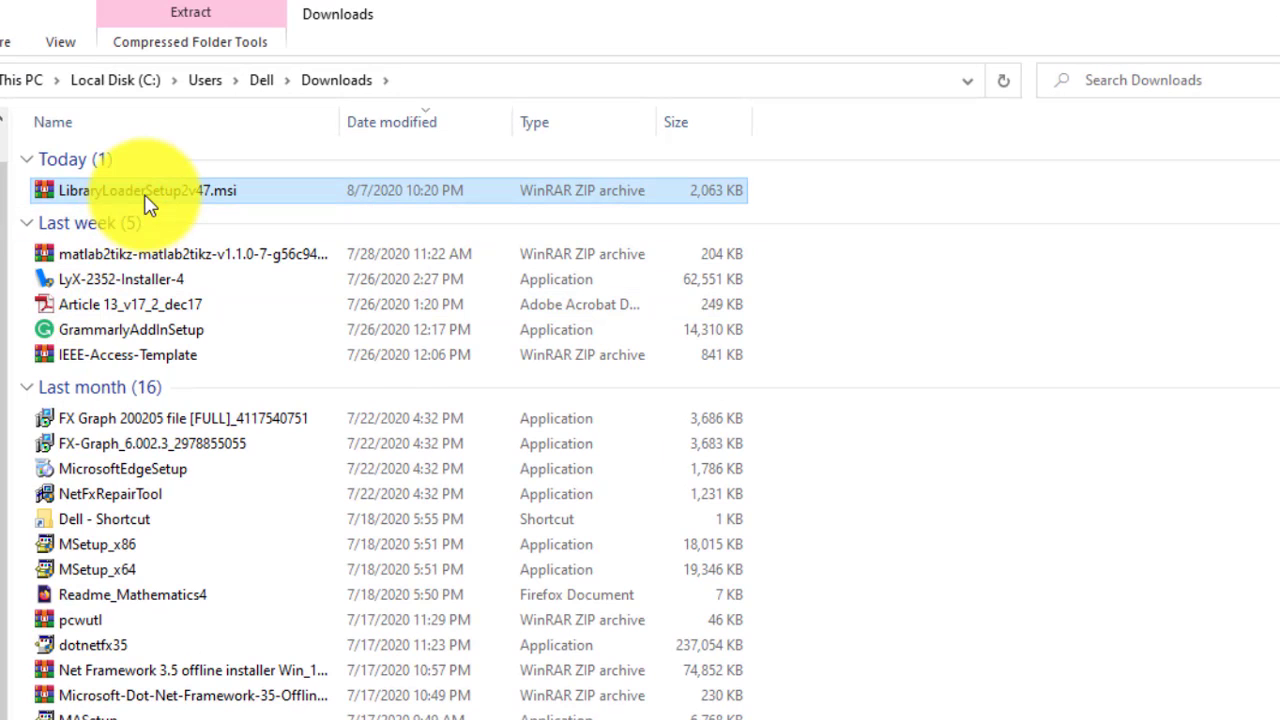
Step: Extract the downloaded Library Loader zip into its own folder in Downloads with WinRAR
double_click(148, 190)
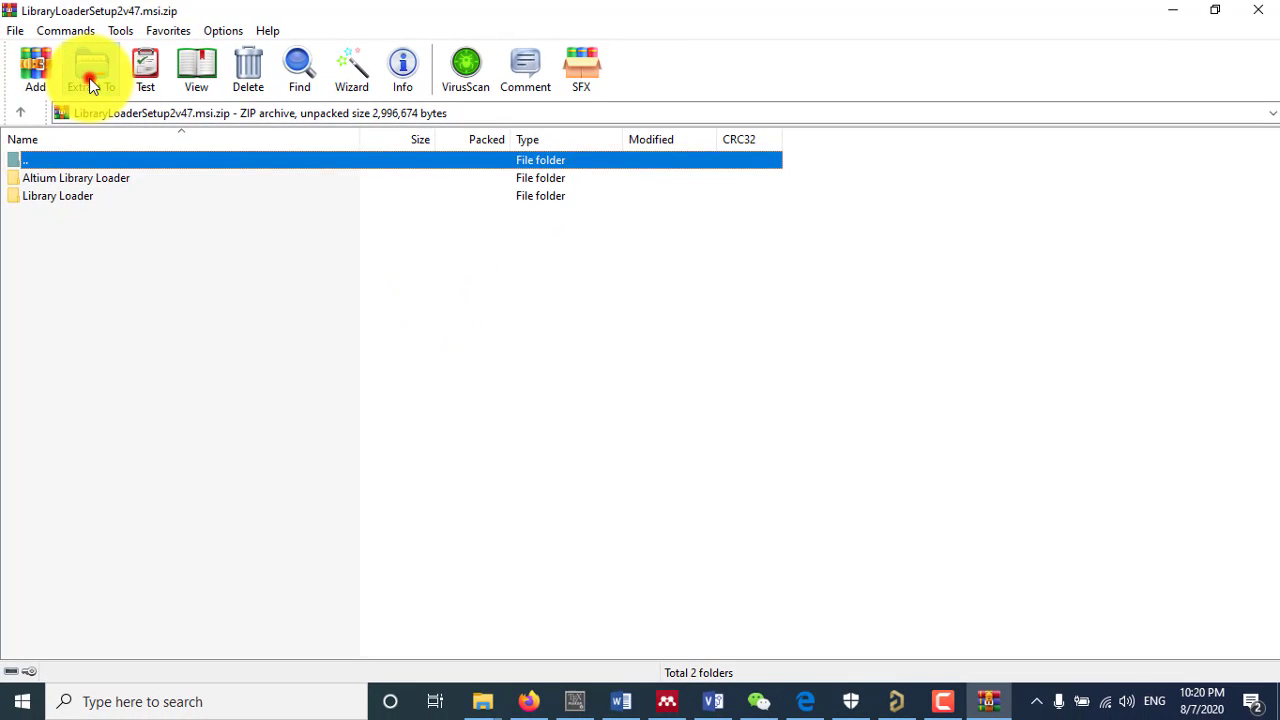
click(90, 68)
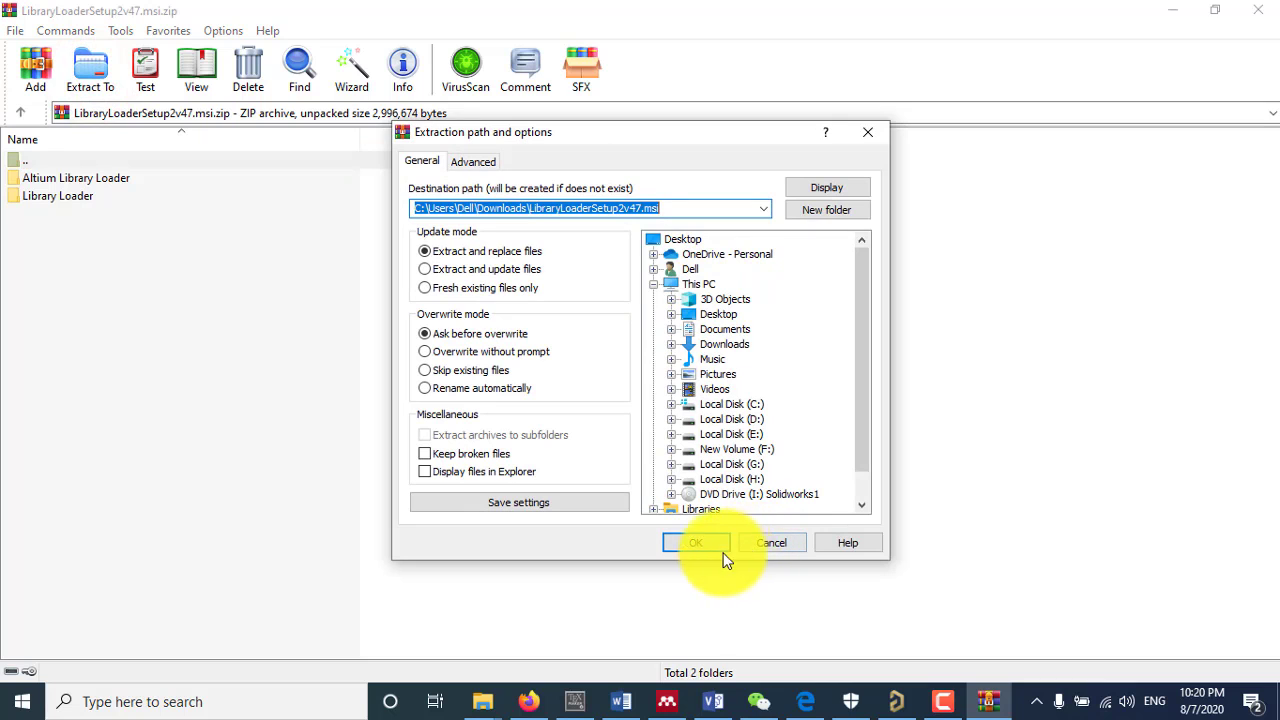
click(696, 542)
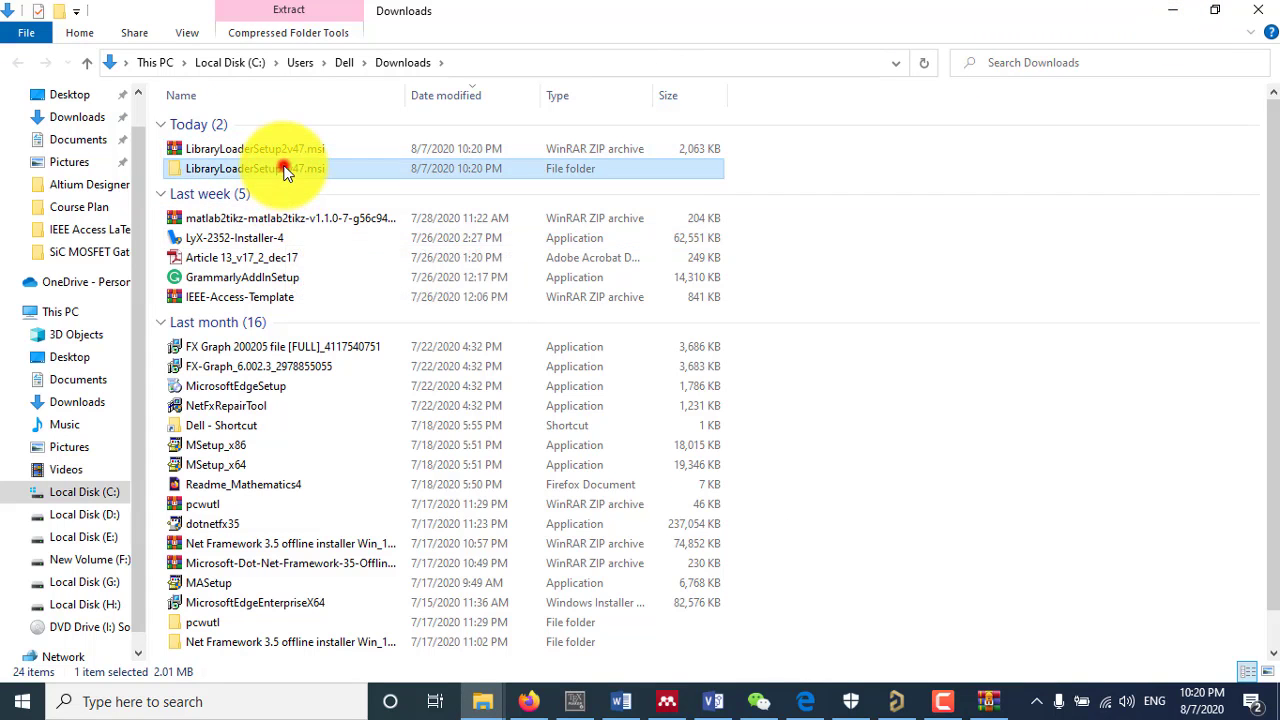
Step: Rename the extracted Altium Library Loader setup file to end in .exe and accept the extension warning
double_click(256, 168)
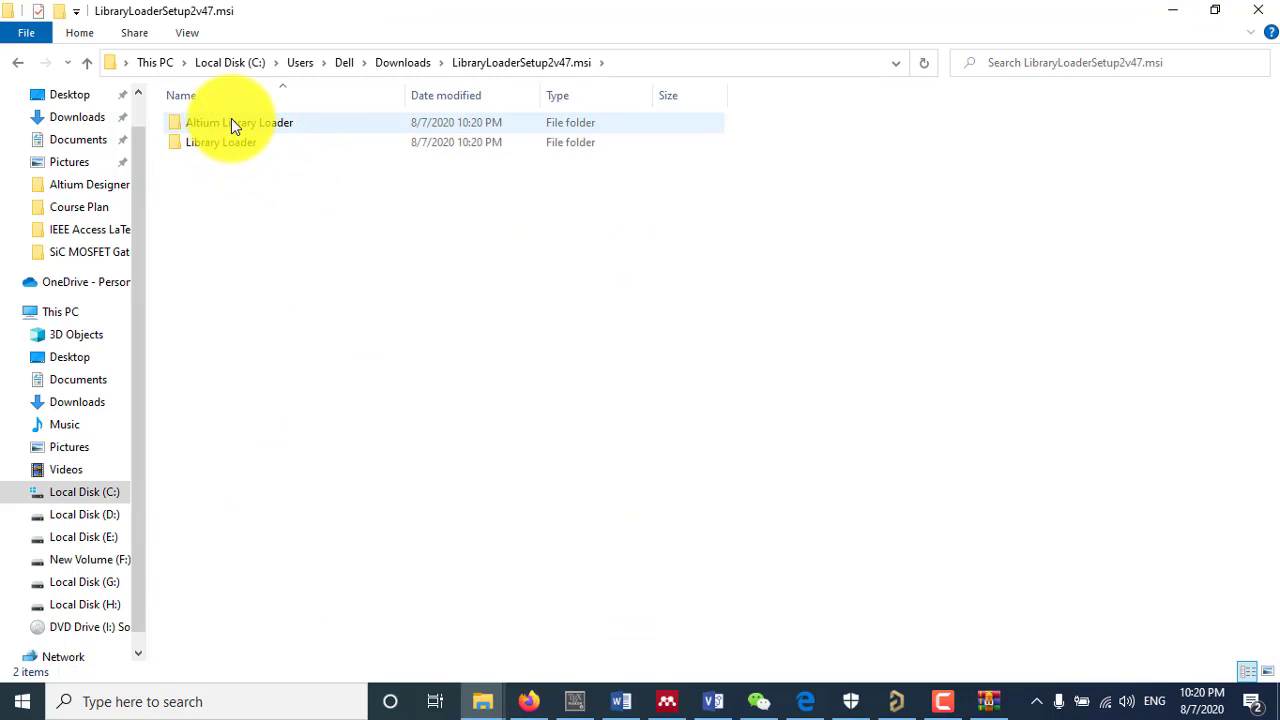
double_click(238, 122)
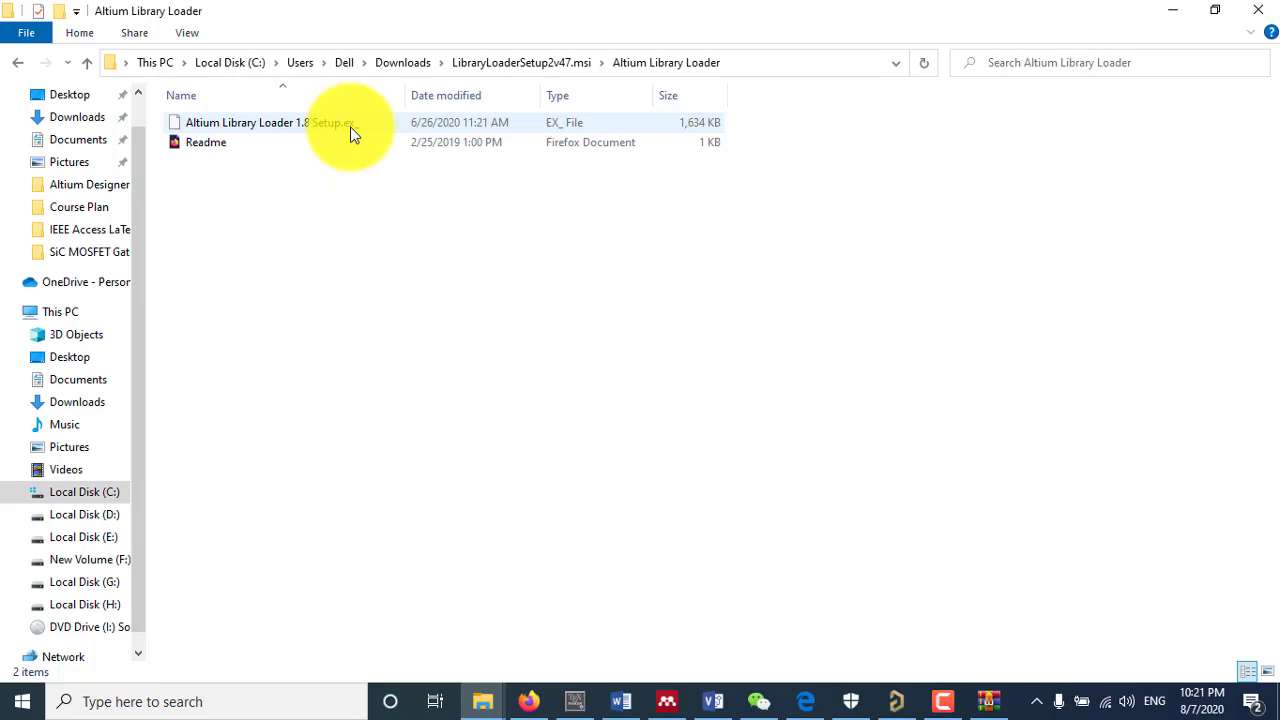
right_click(264, 122)
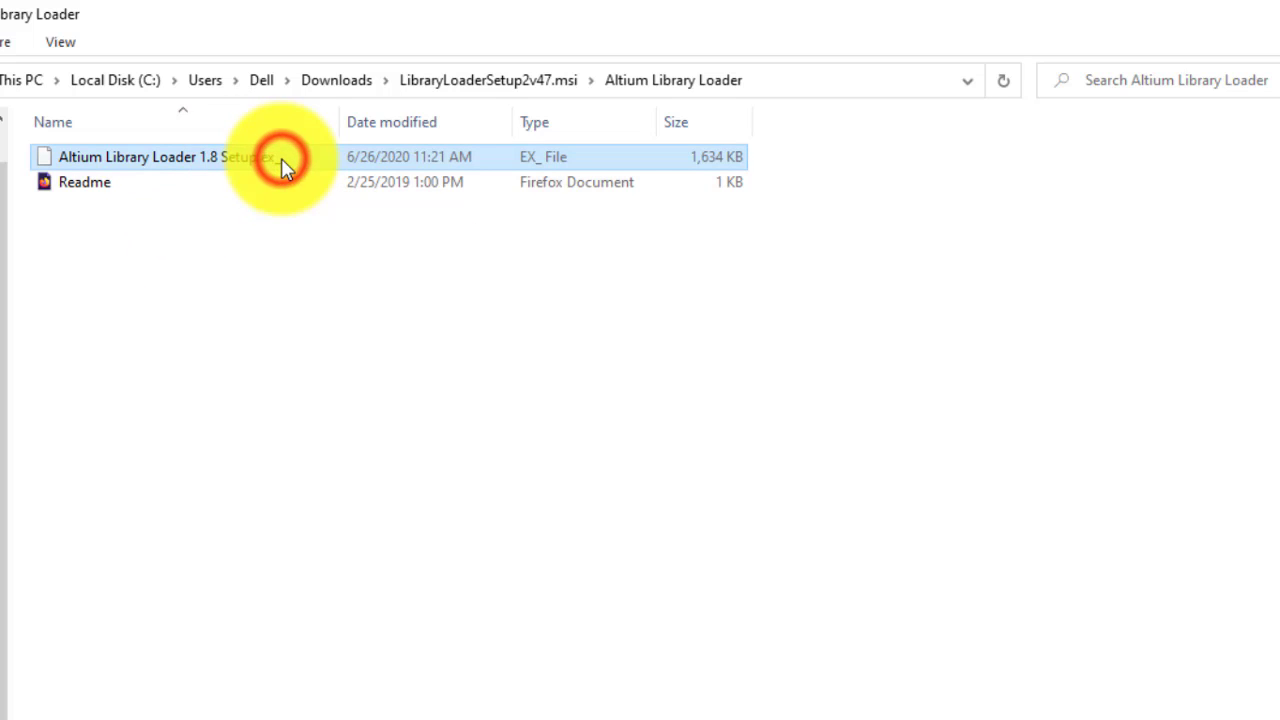
click(150, 156)
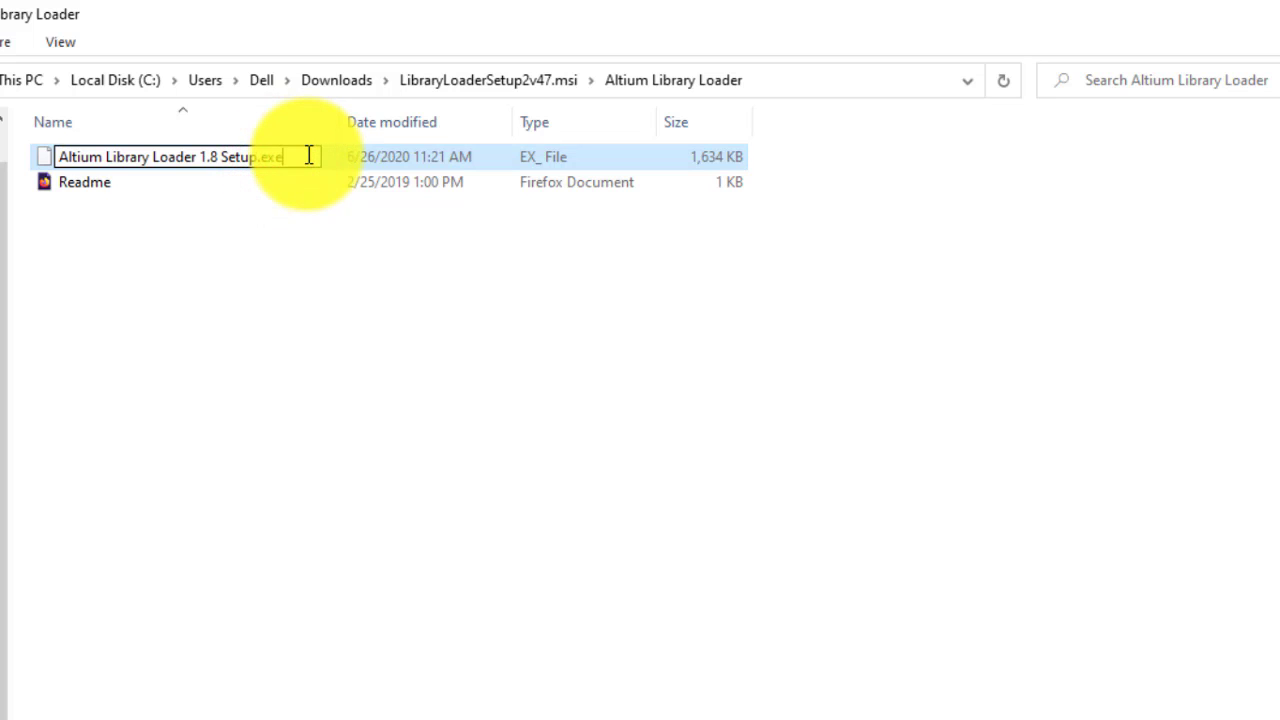
key(Enter)
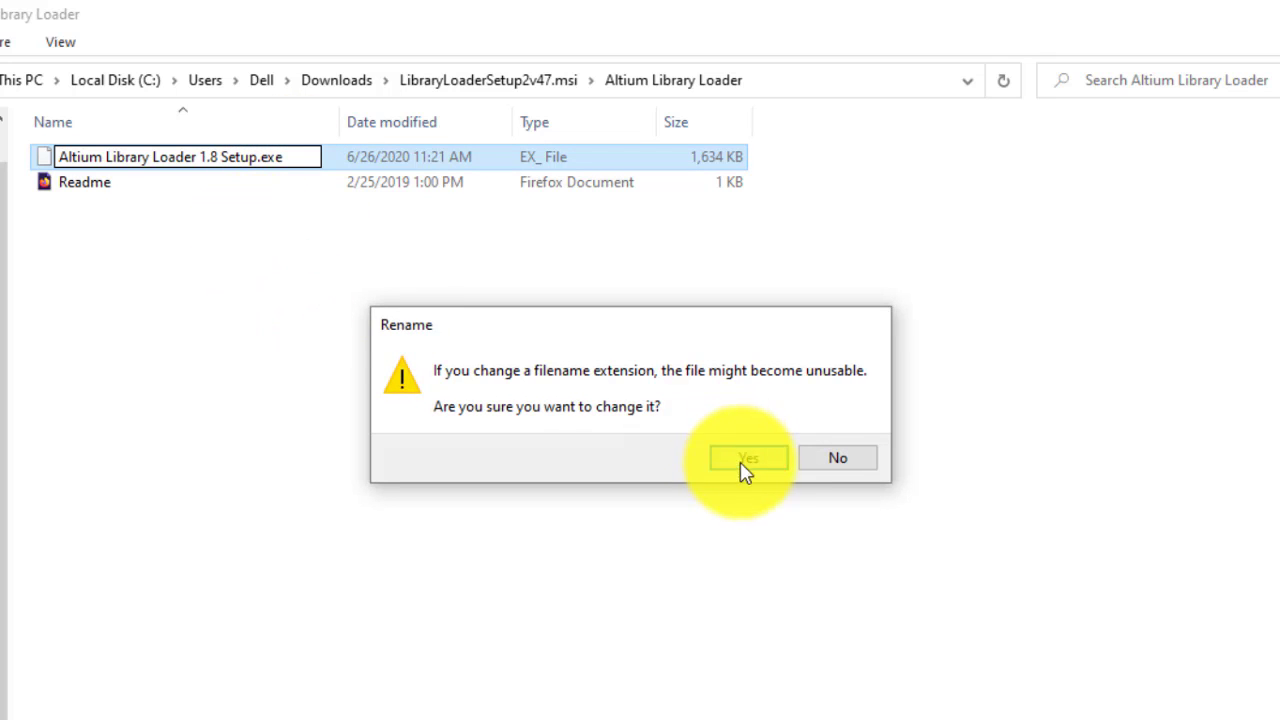
click(748, 456)
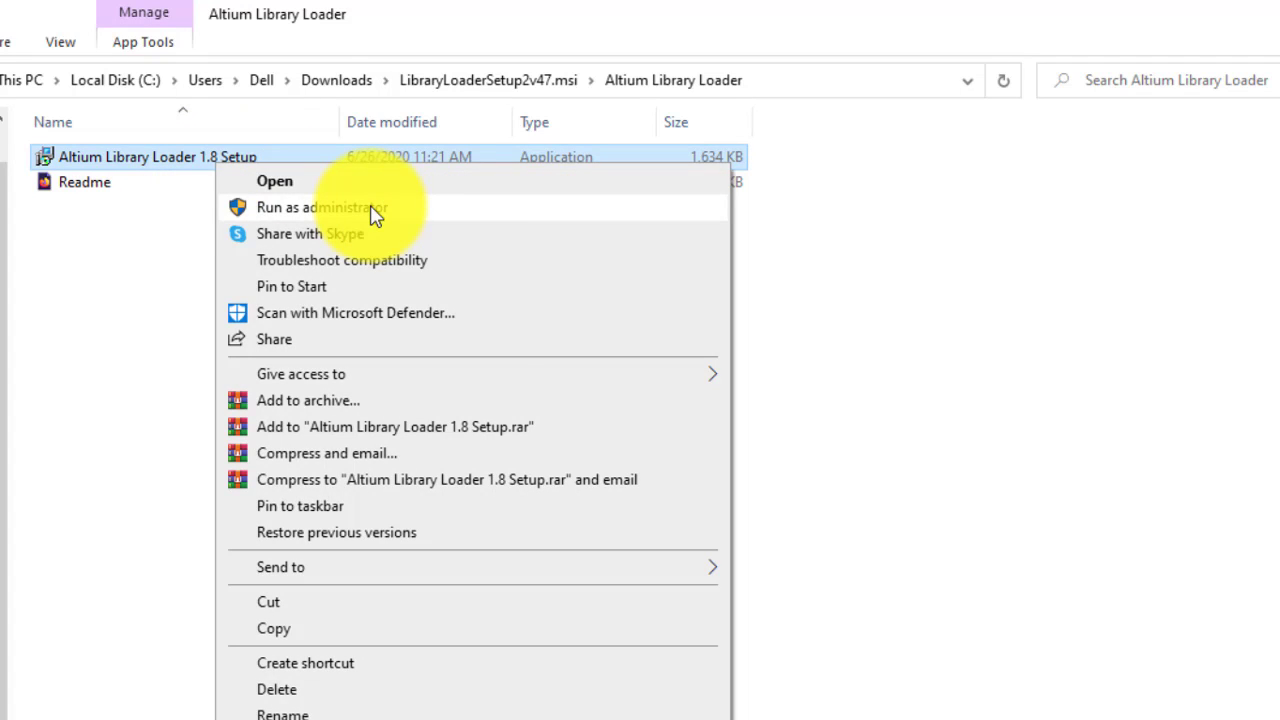
Step: Run the Library Loader setup as administrator and accept the default downloads folder
click(320, 206)
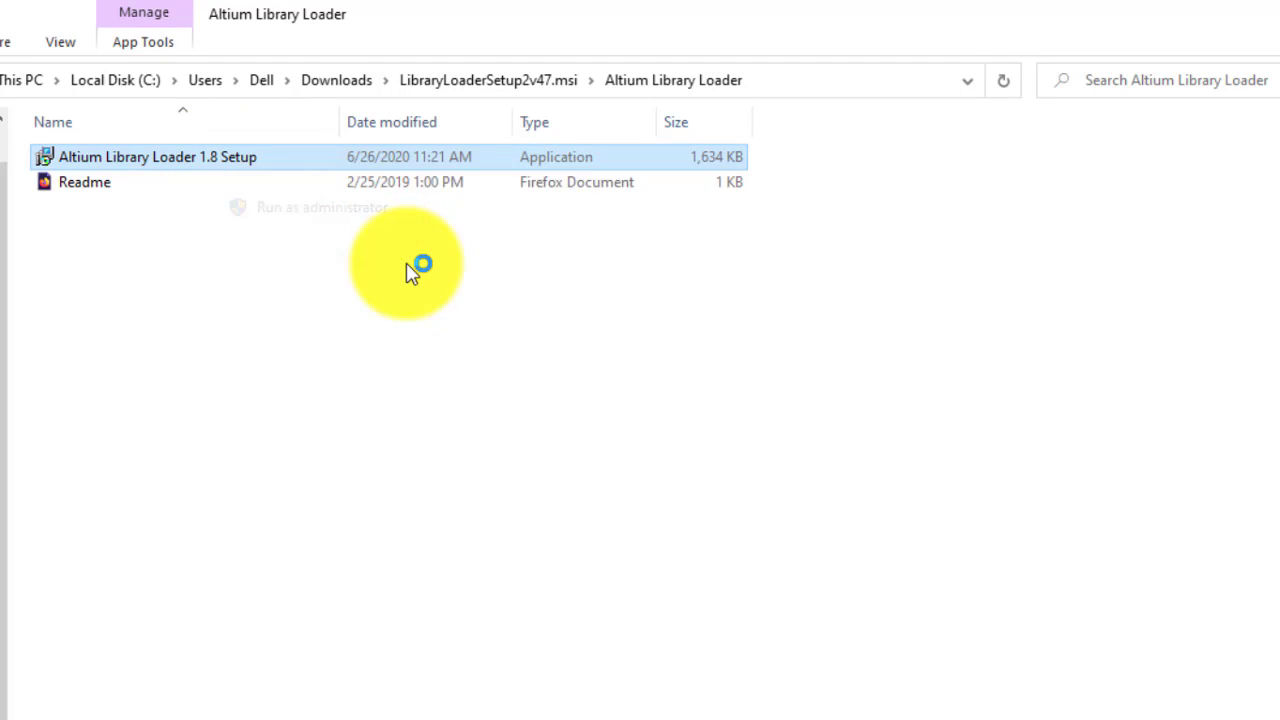
double_click(156, 156)
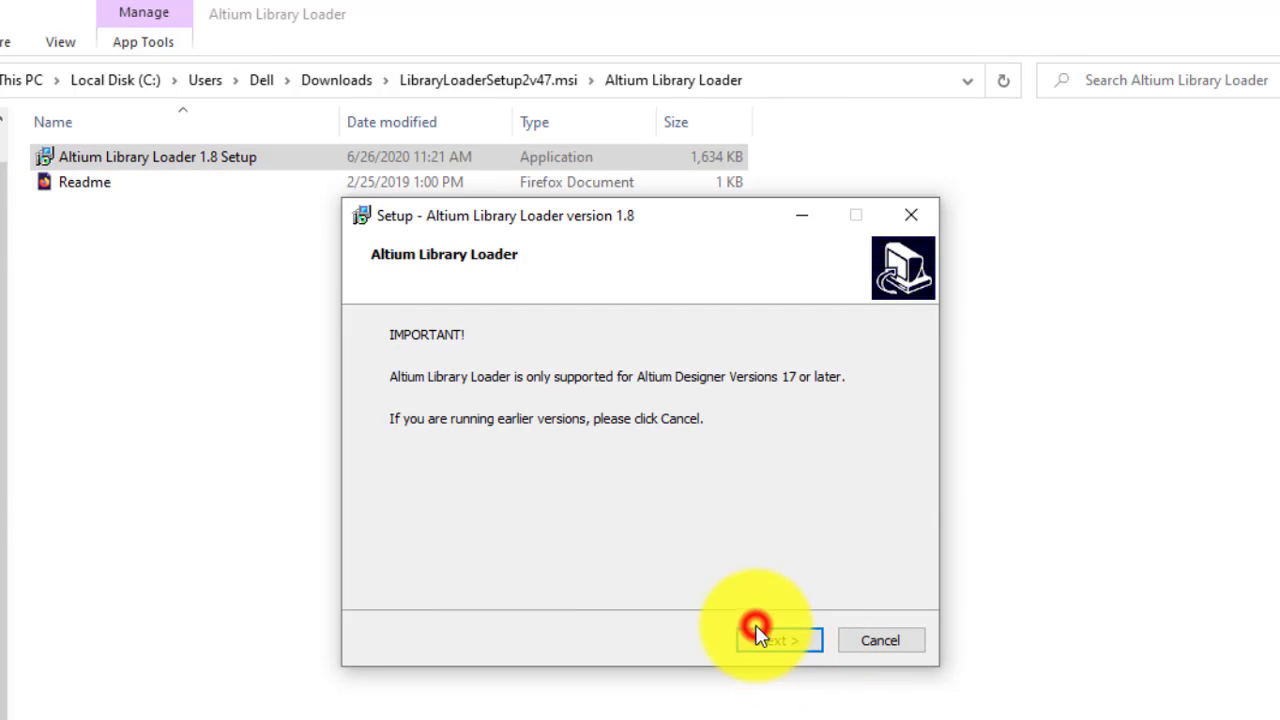
click(778, 640)
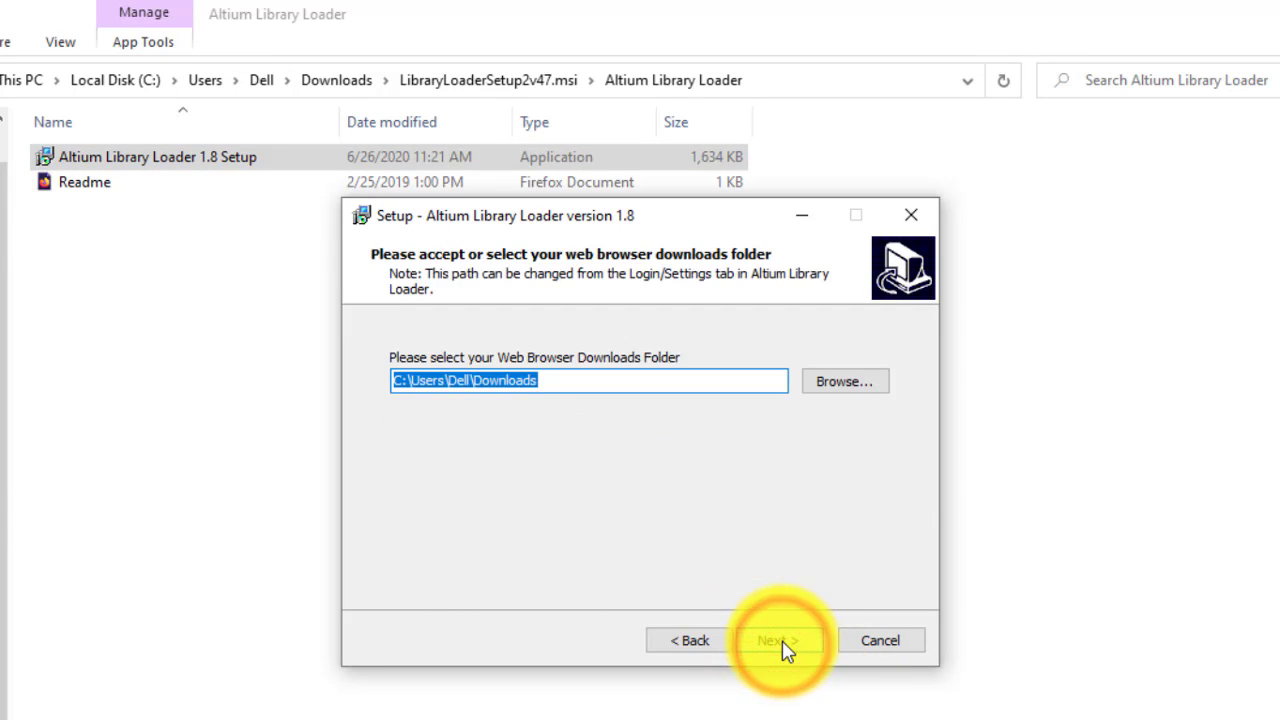
click(778, 640)
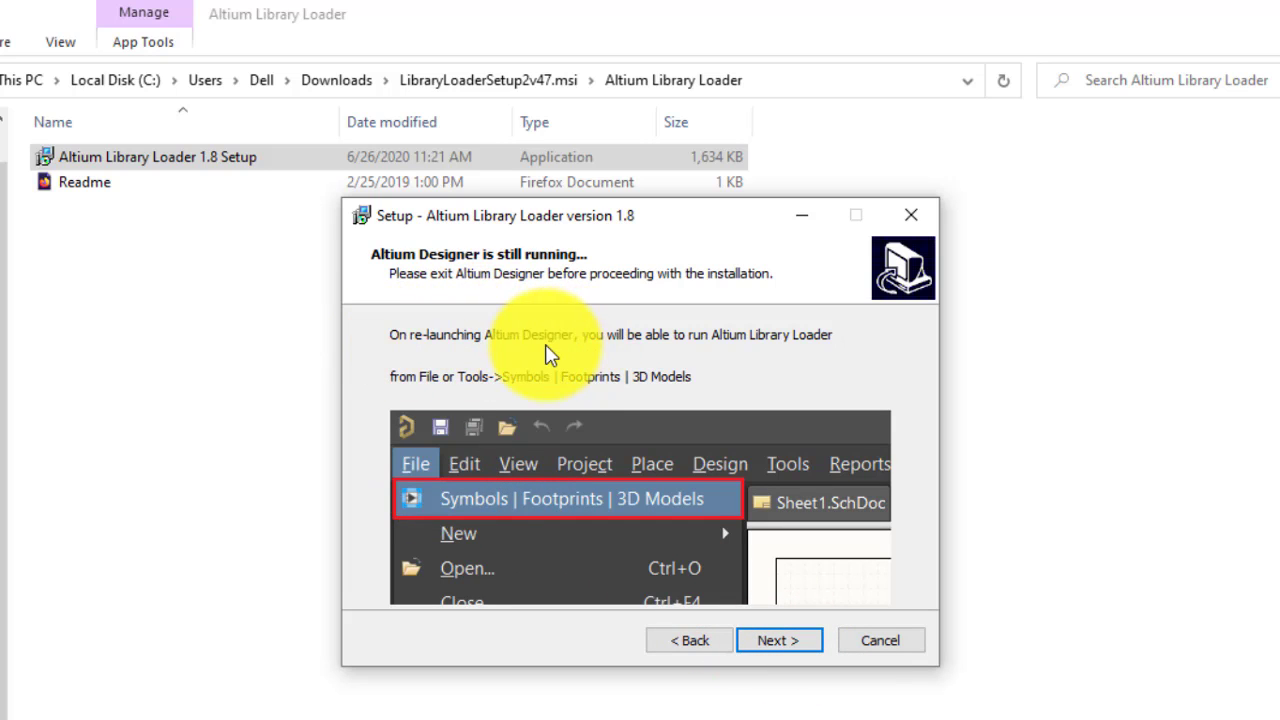
mouse_move(804, 344)
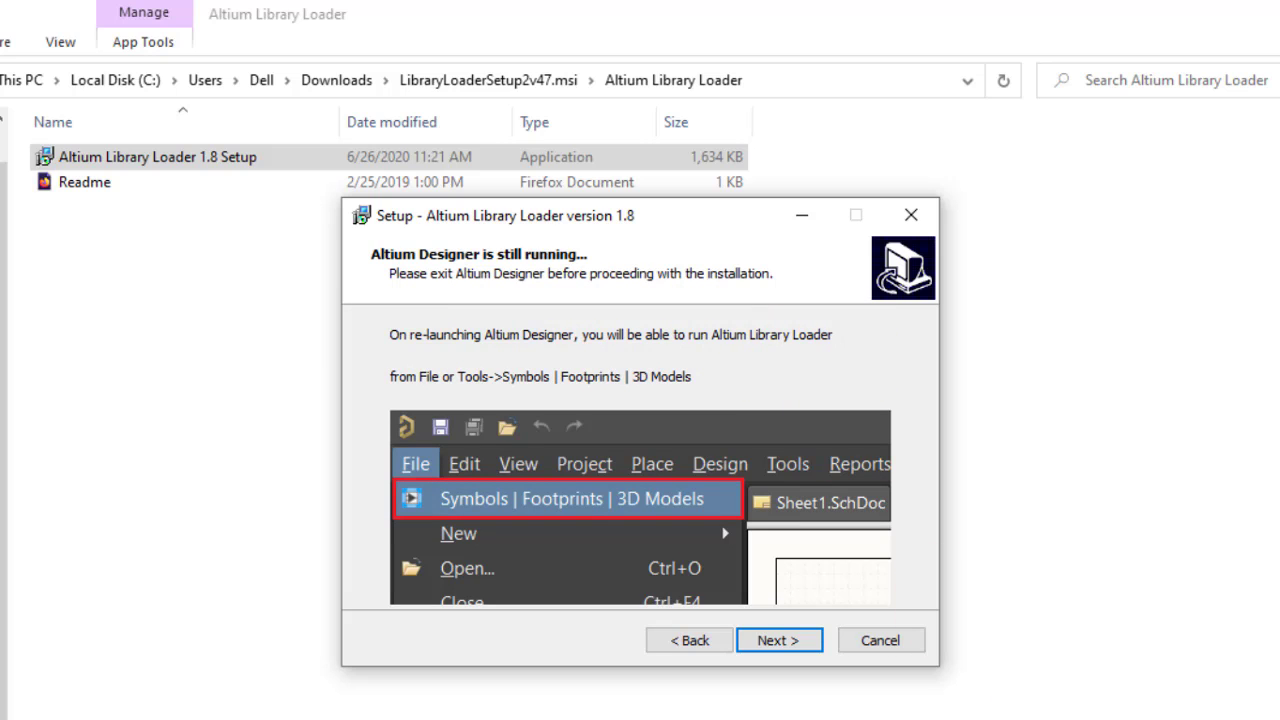
click(780, 640)
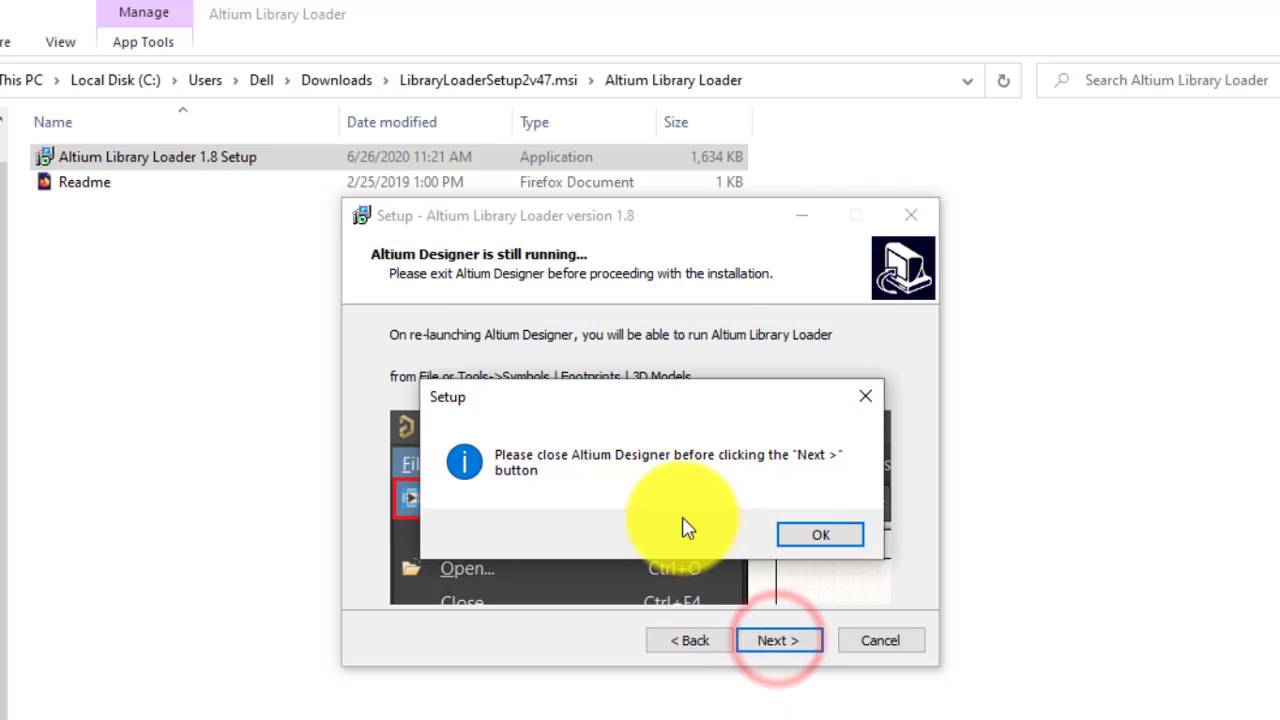
mouse_move(670, 468)
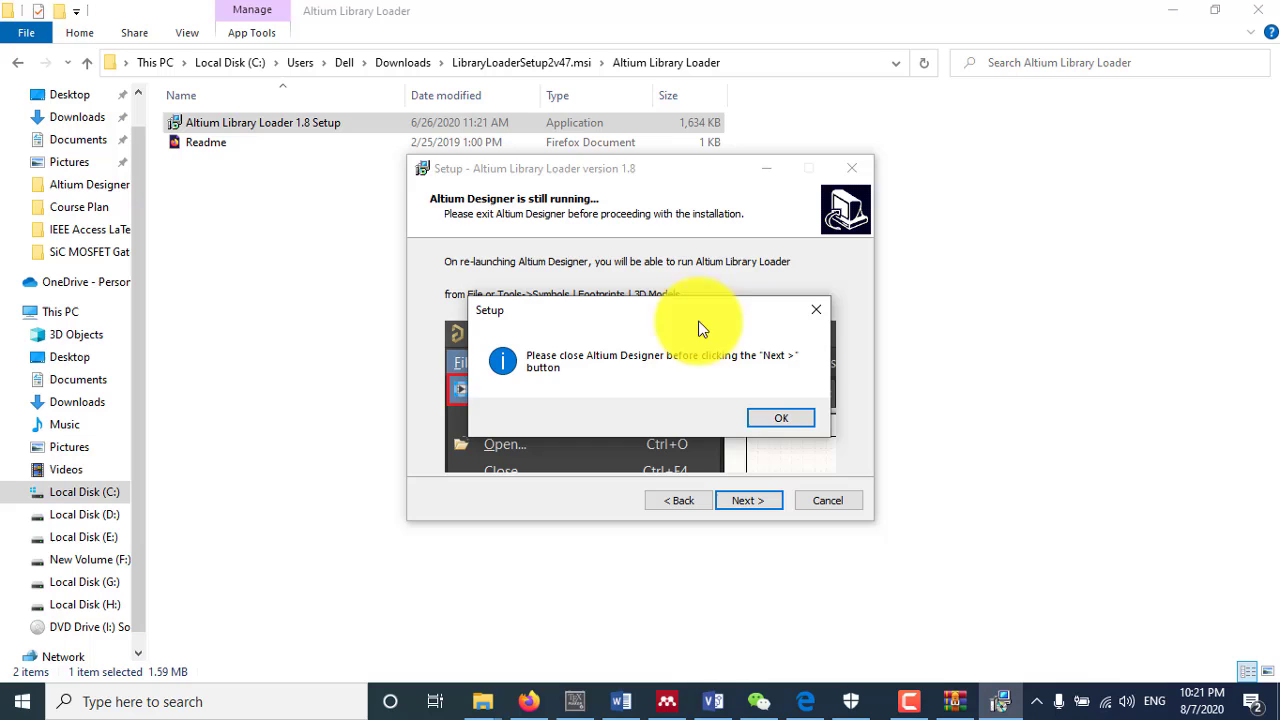
Step: Finish the installation after closing Altium Designer, acknowledging the DXP.RCS backup notice
click(780, 418)
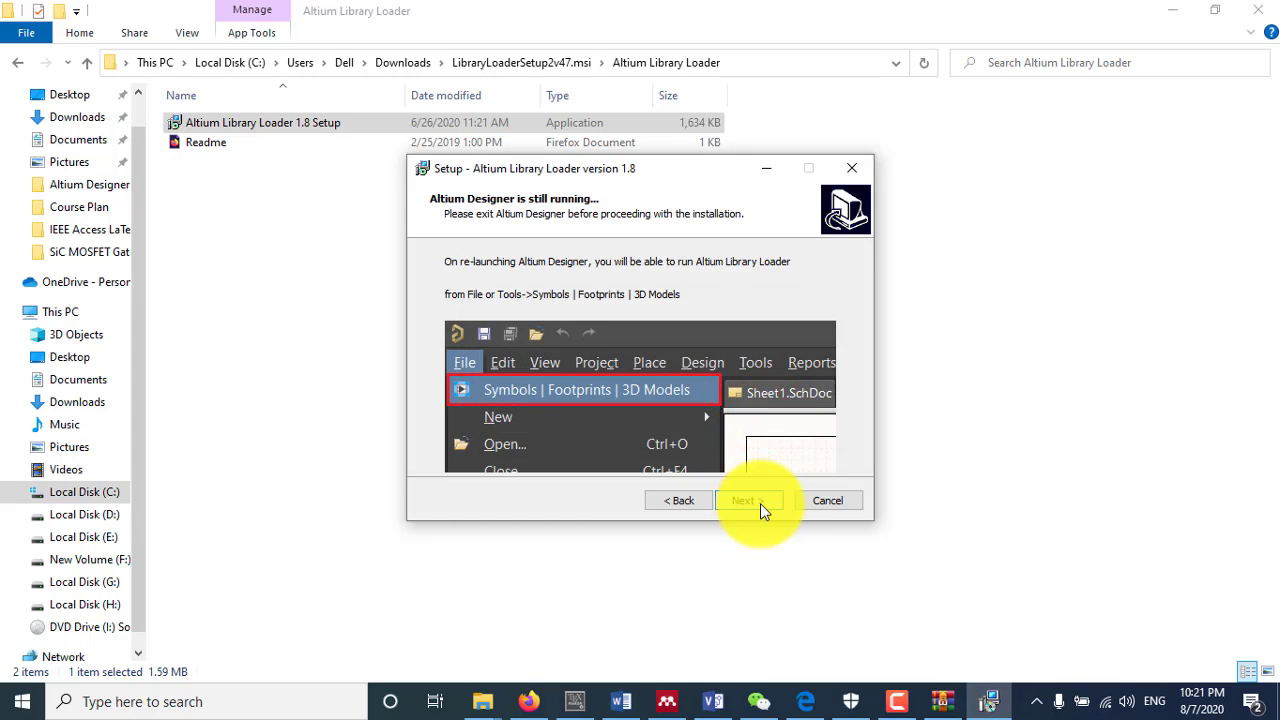
click(744, 500)
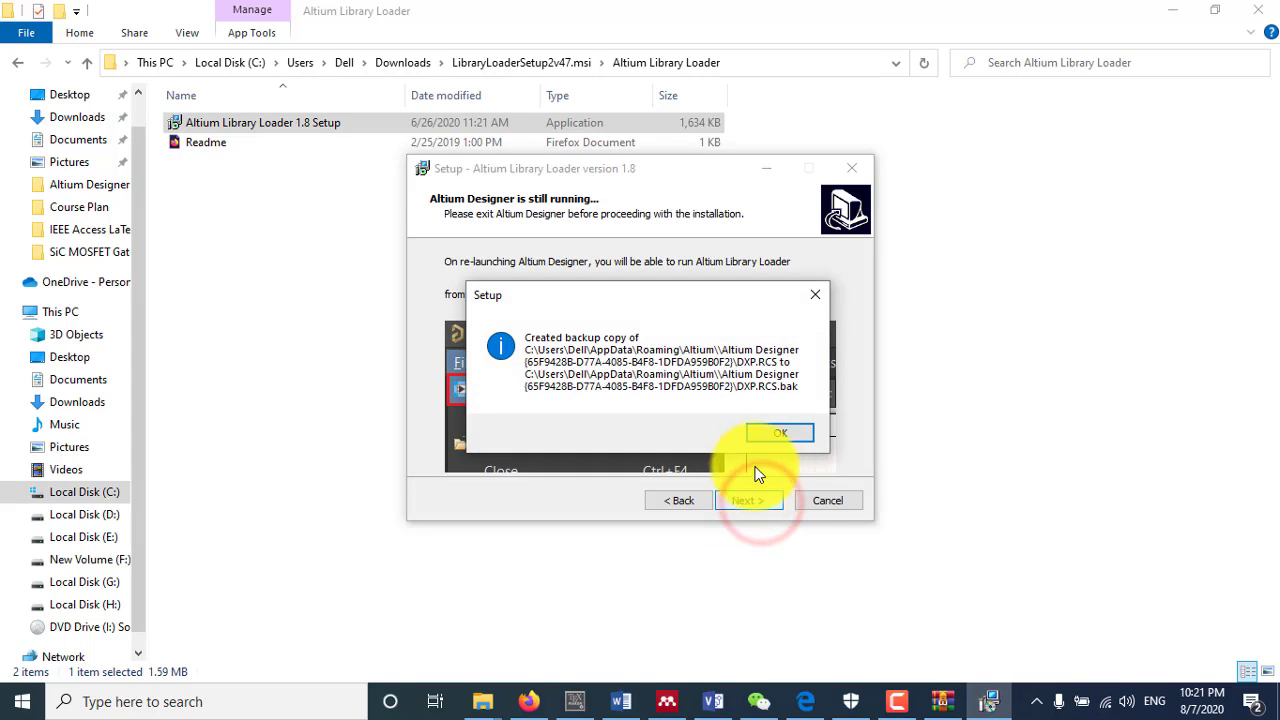
click(780, 432)
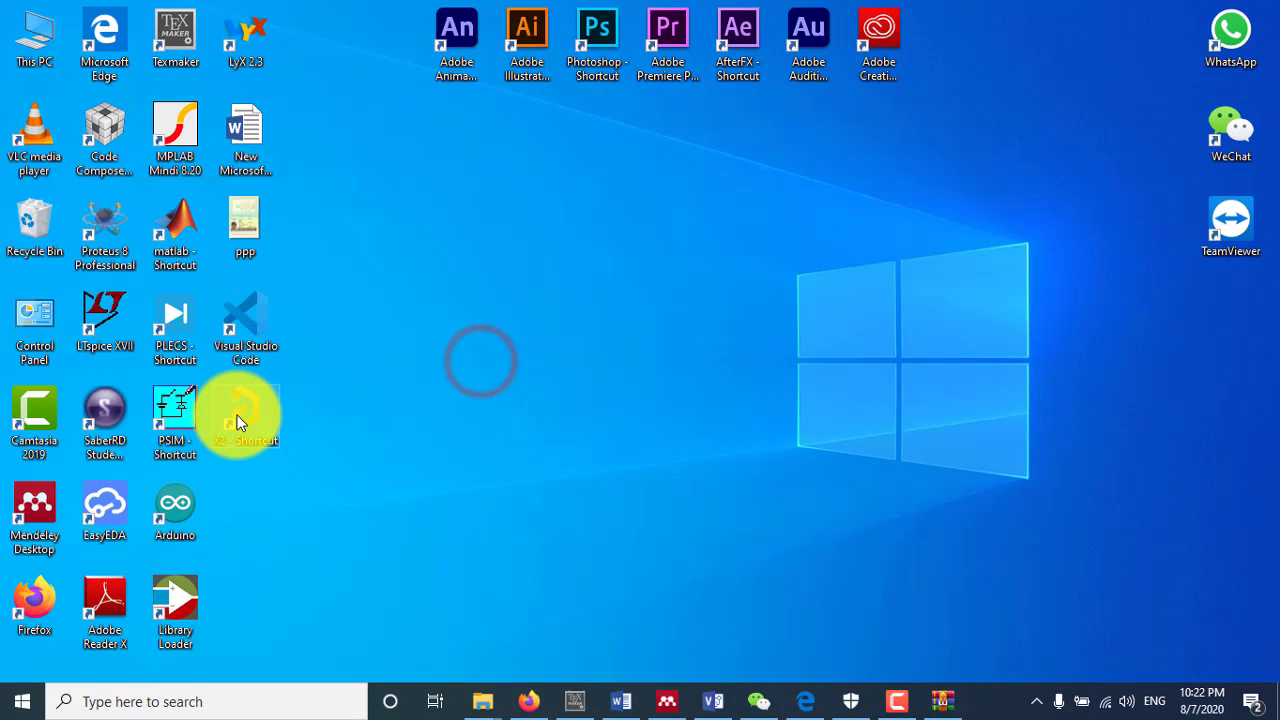
Step: Relaunch Altium Designer from its desktop shortcut with administrator rights
right_click(244, 414)
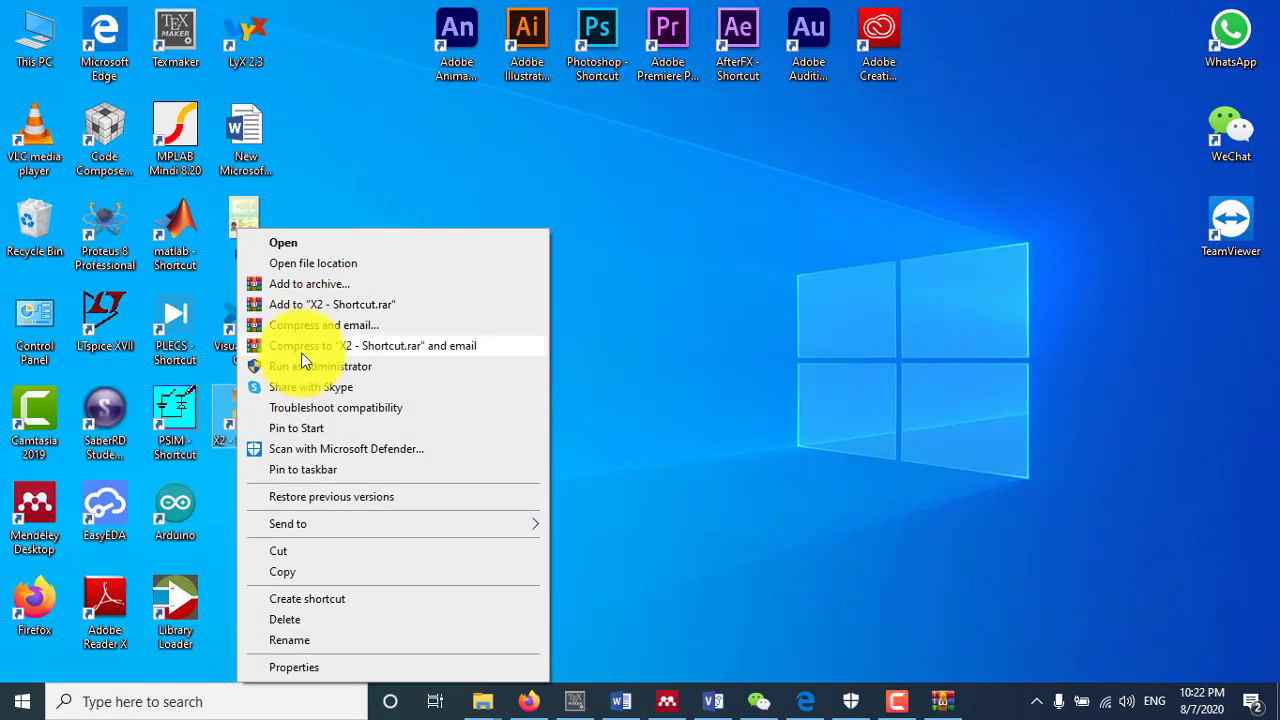
click(600, 380)
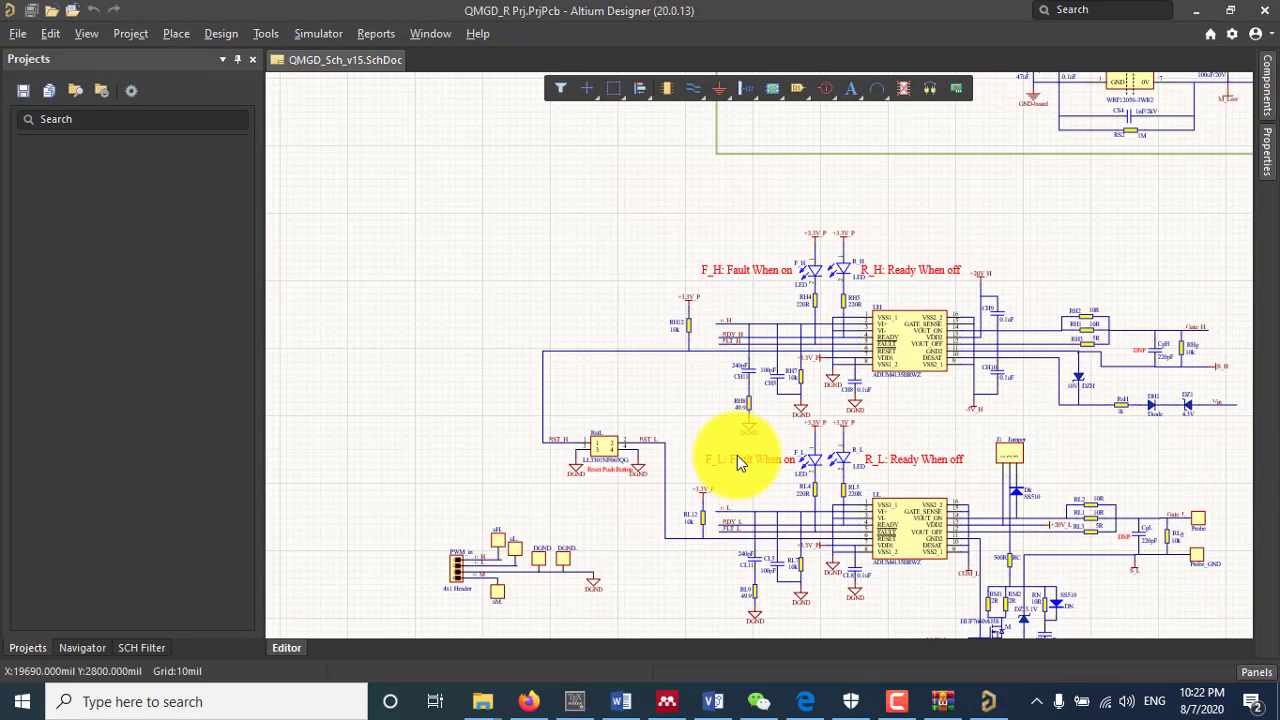
mouse_move(490, 262)
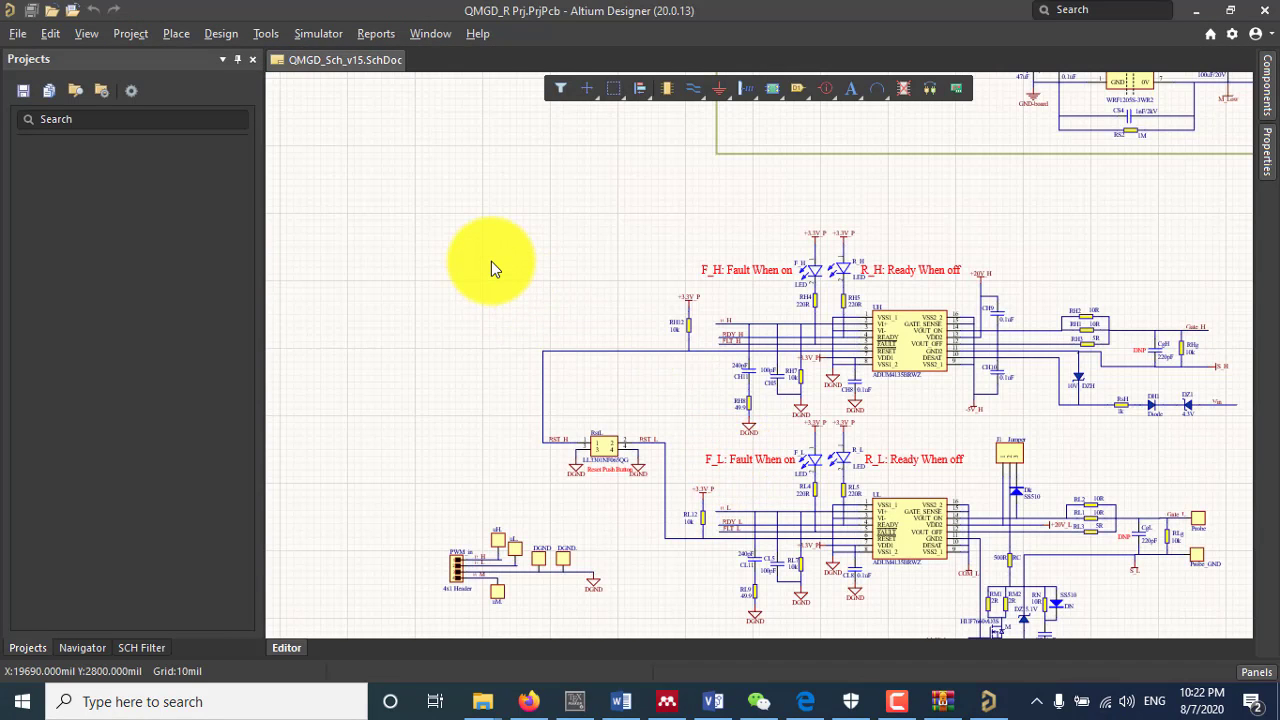
mouse_move(376, 310)
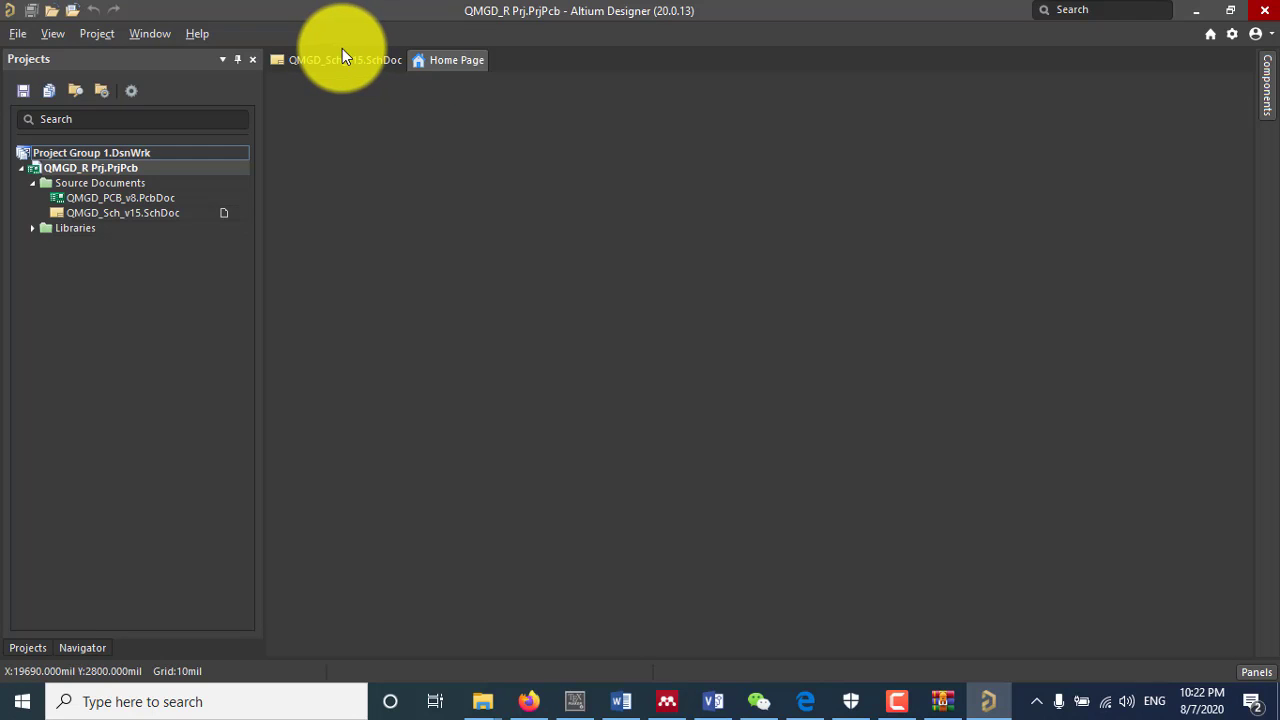
Step: Show the QMGD_Sch_v15 schematic sheet and launch the Altium Library Loader from the File menu
click(456, 60)
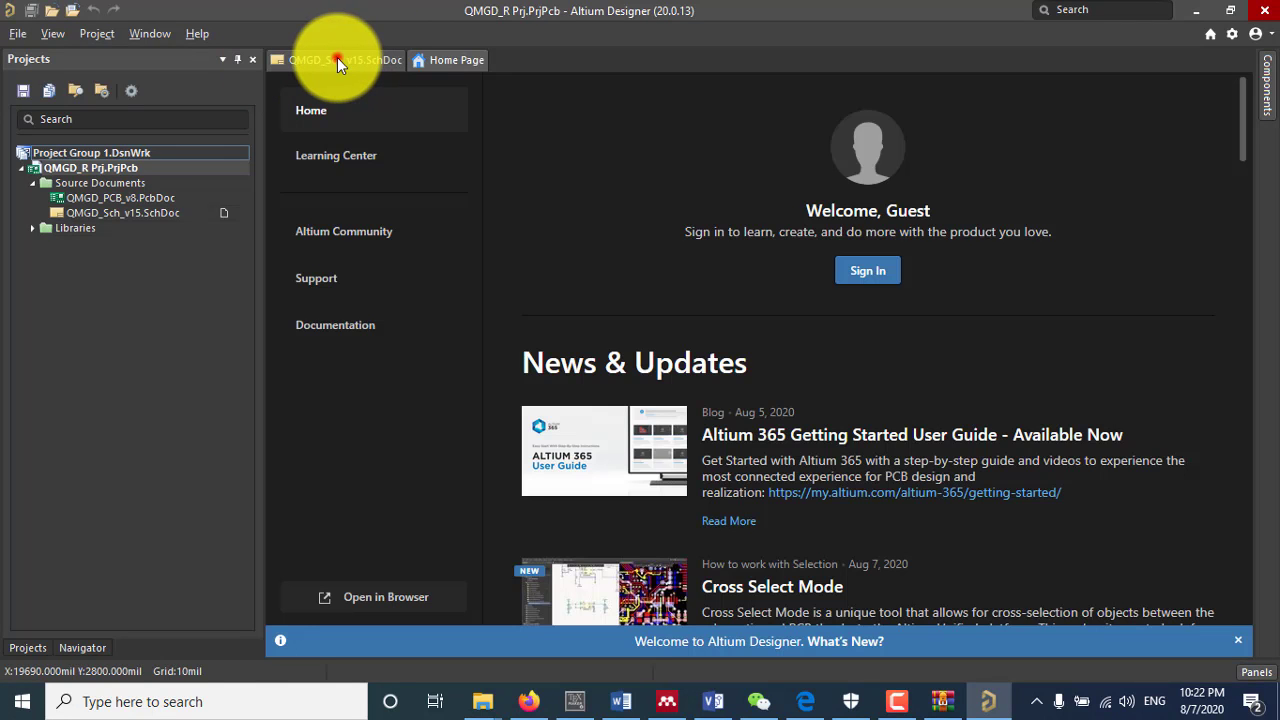
click(340, 60)
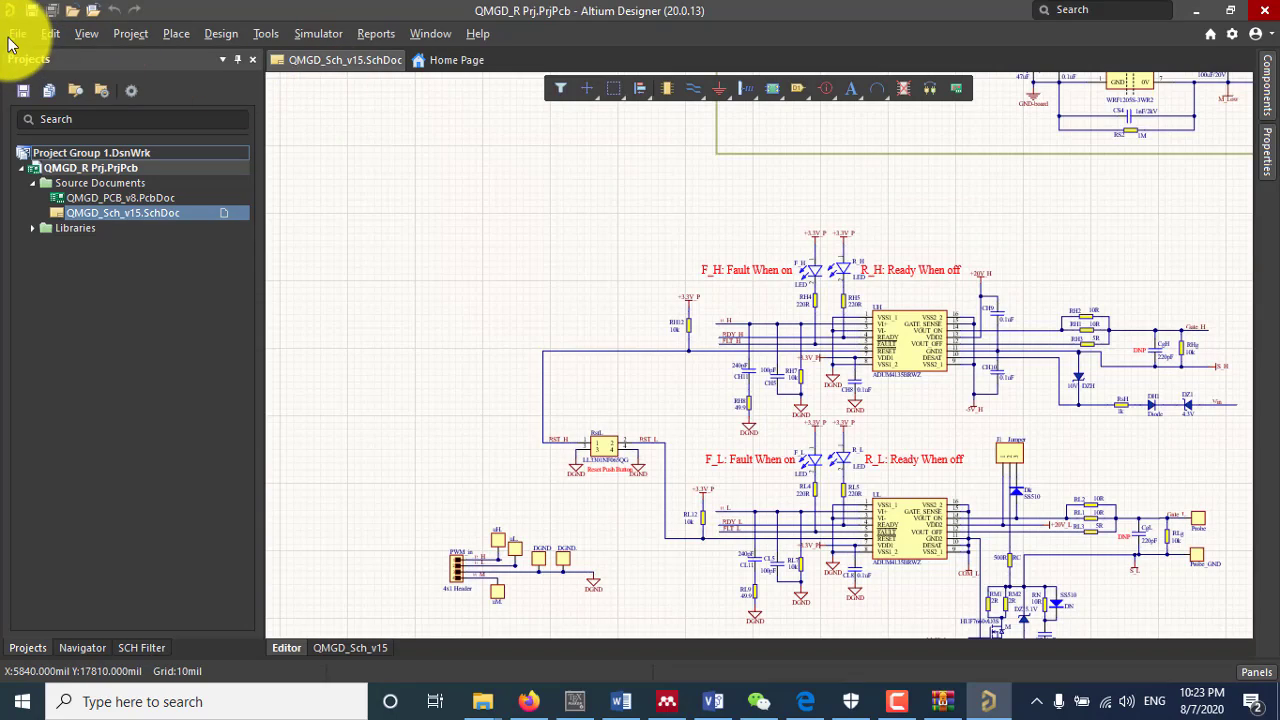
click(16, 32)
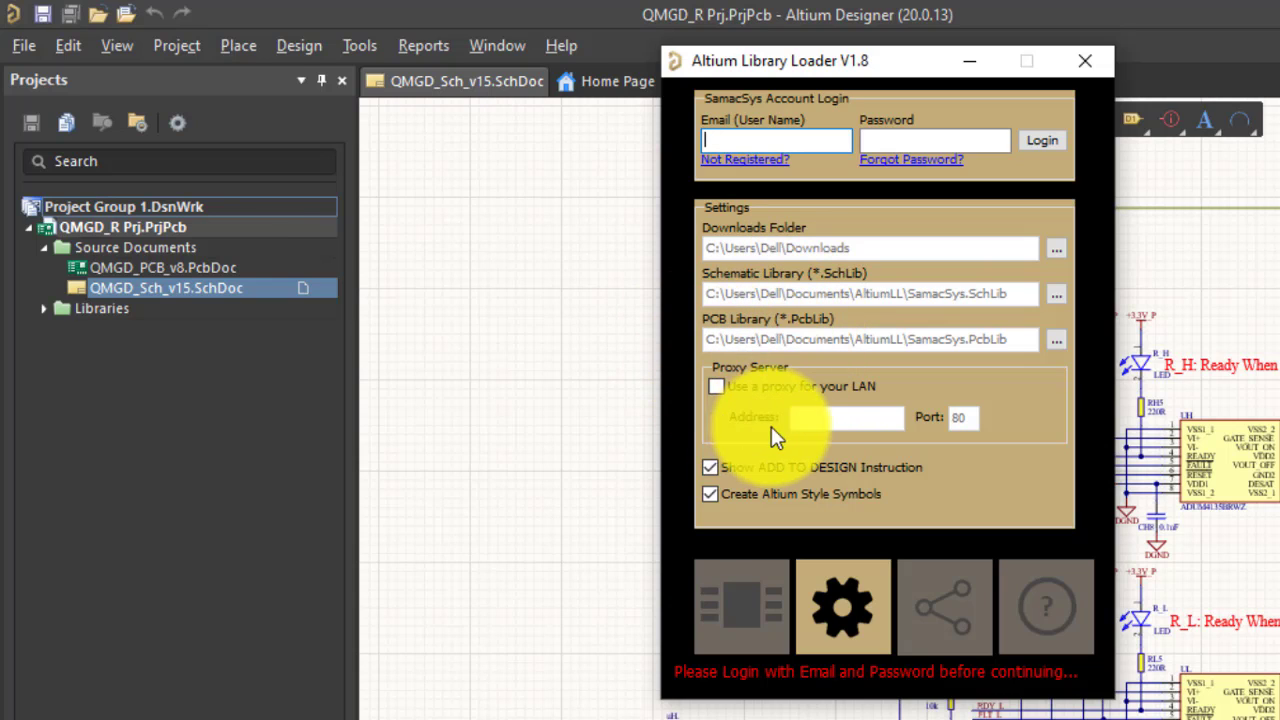
mouse_move(900, 244)
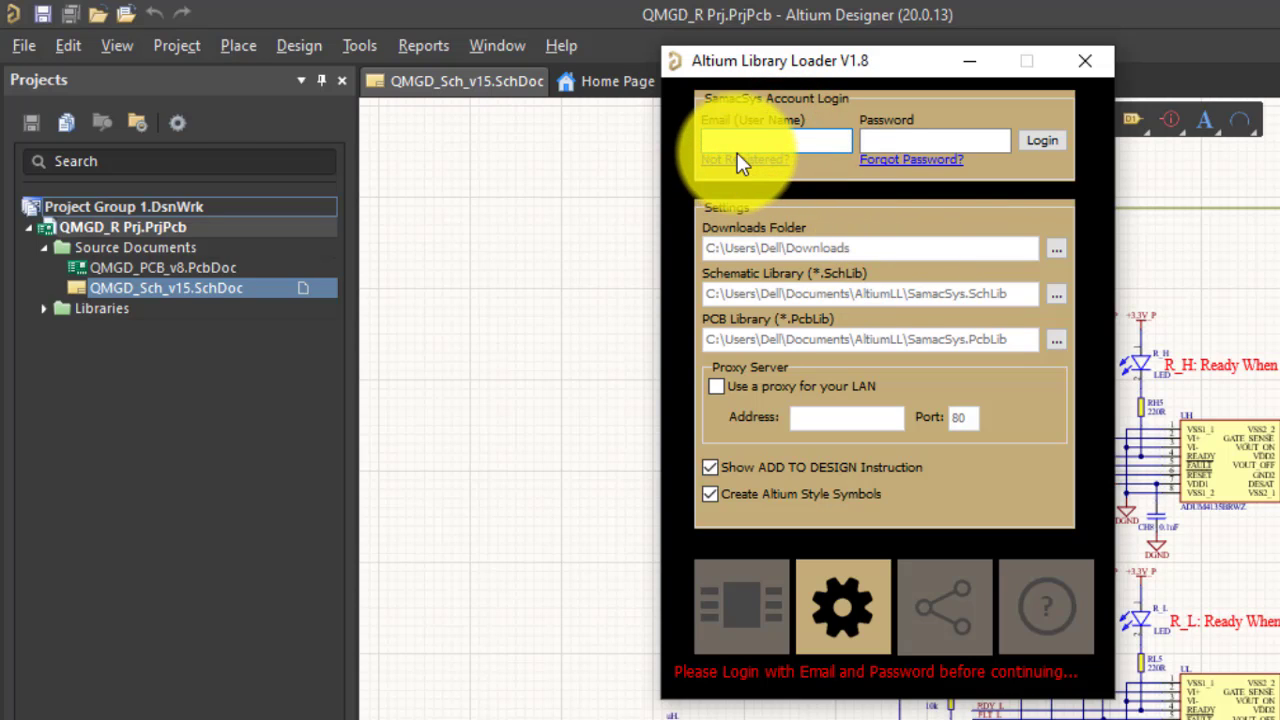
Step: Log in to the SamacSys account with the hotmail email and acknowledge the login-successful message
click(776, 140)
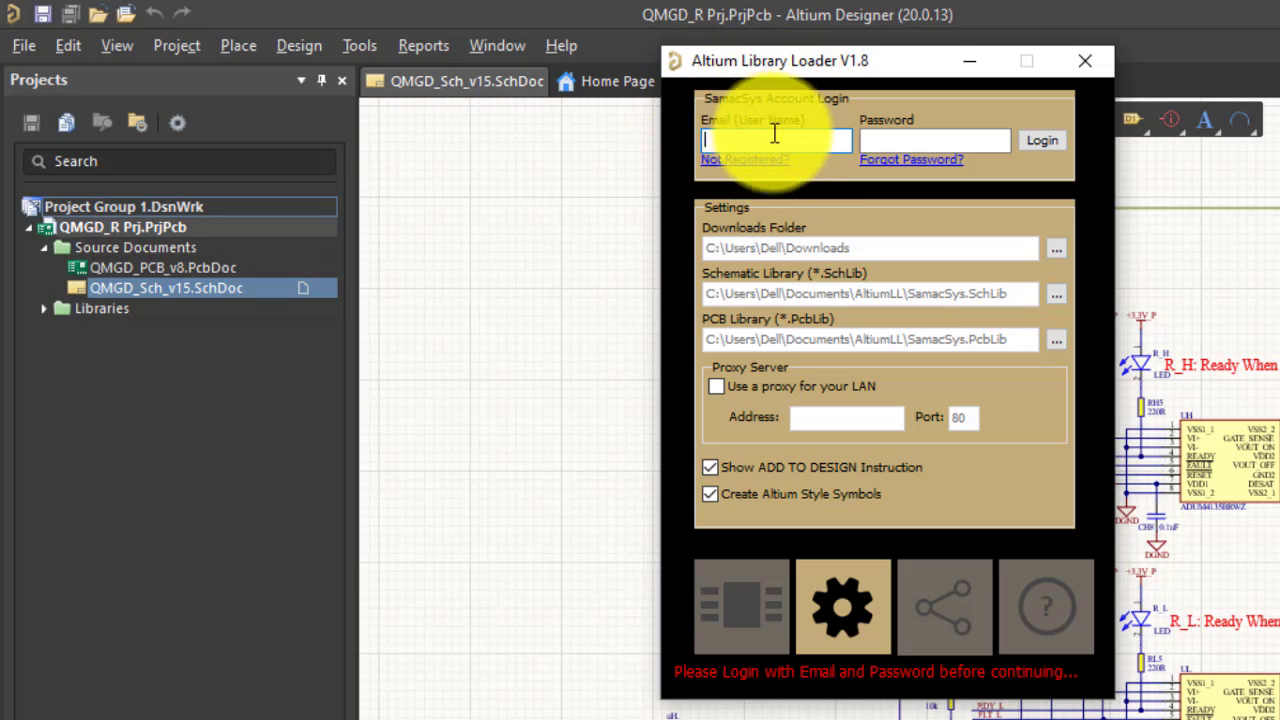
mouse_move(744, 164)
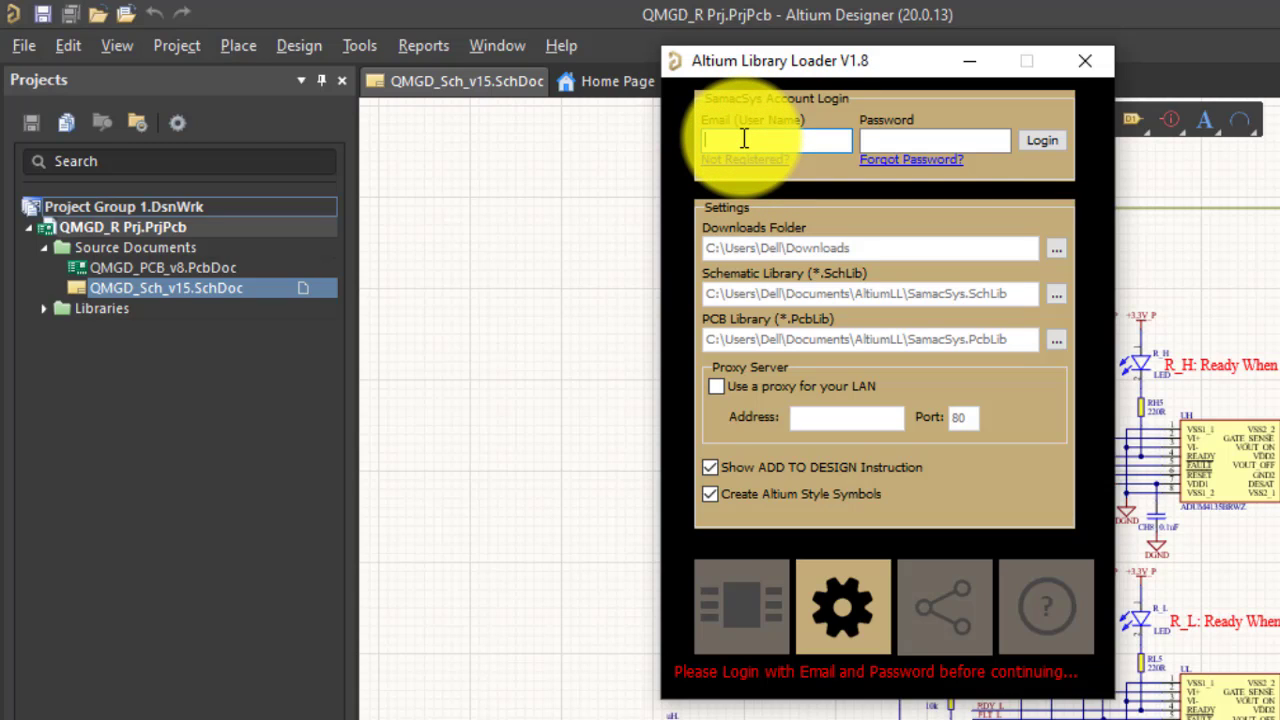
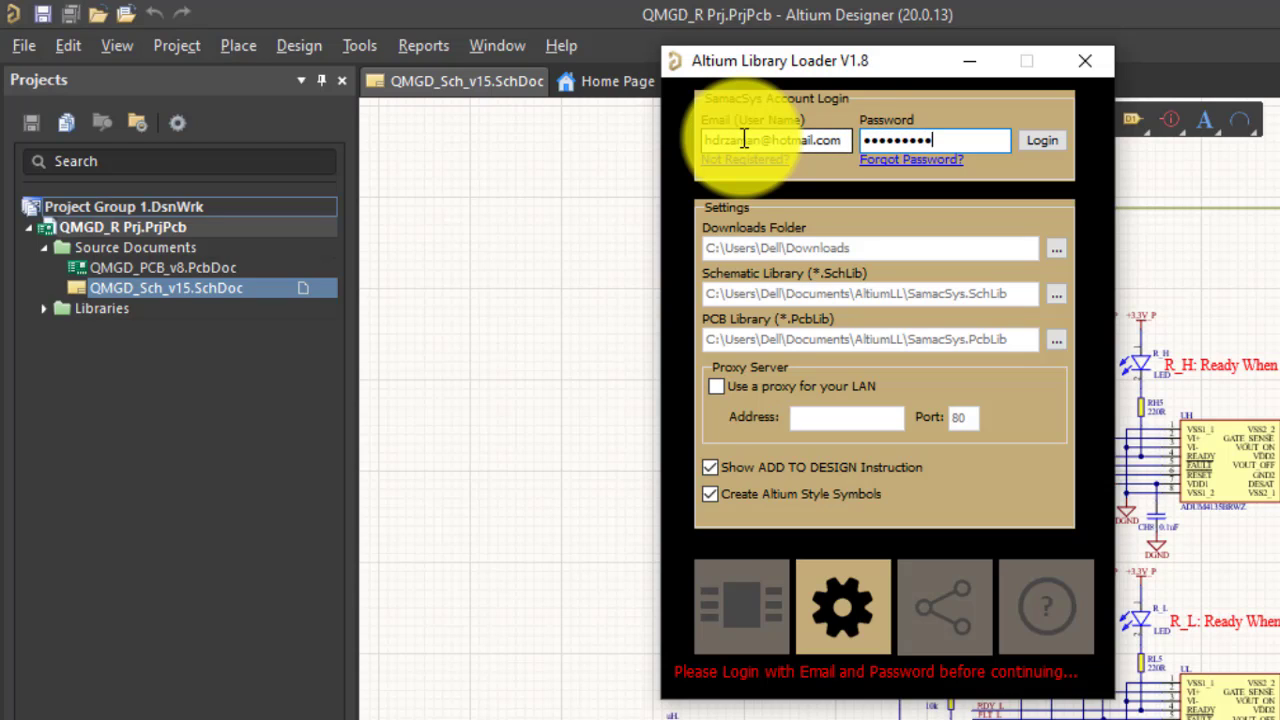
click(1042, 140)
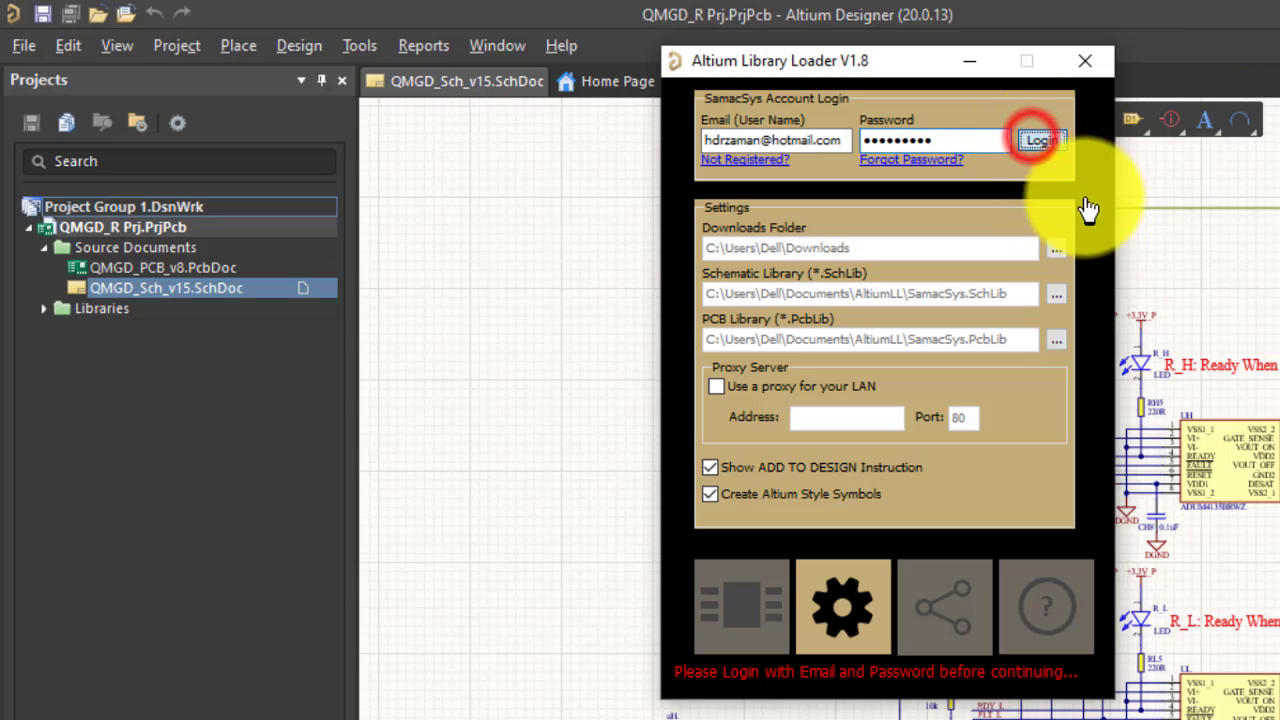
click(1042, 140)
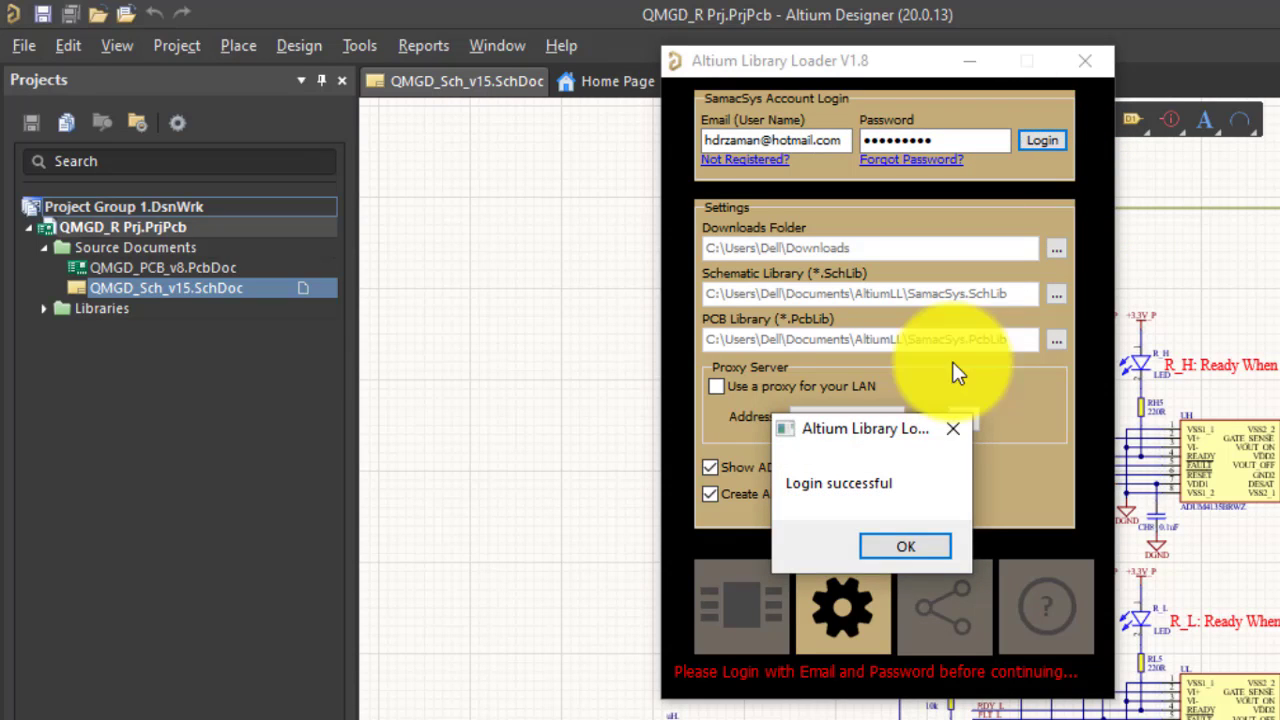
click(904, 546)
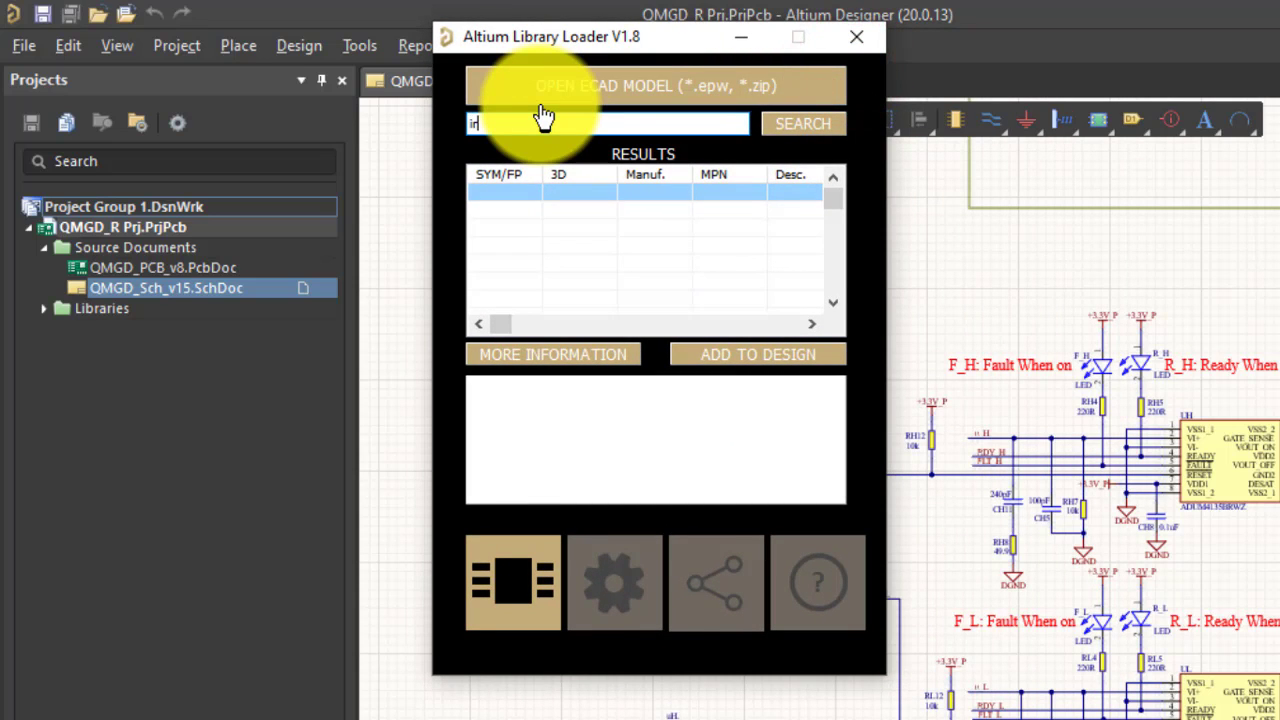
Step: Search for IR2110, select the Infineon IR2110S part and add its symbol and footprint to the design
text(2)
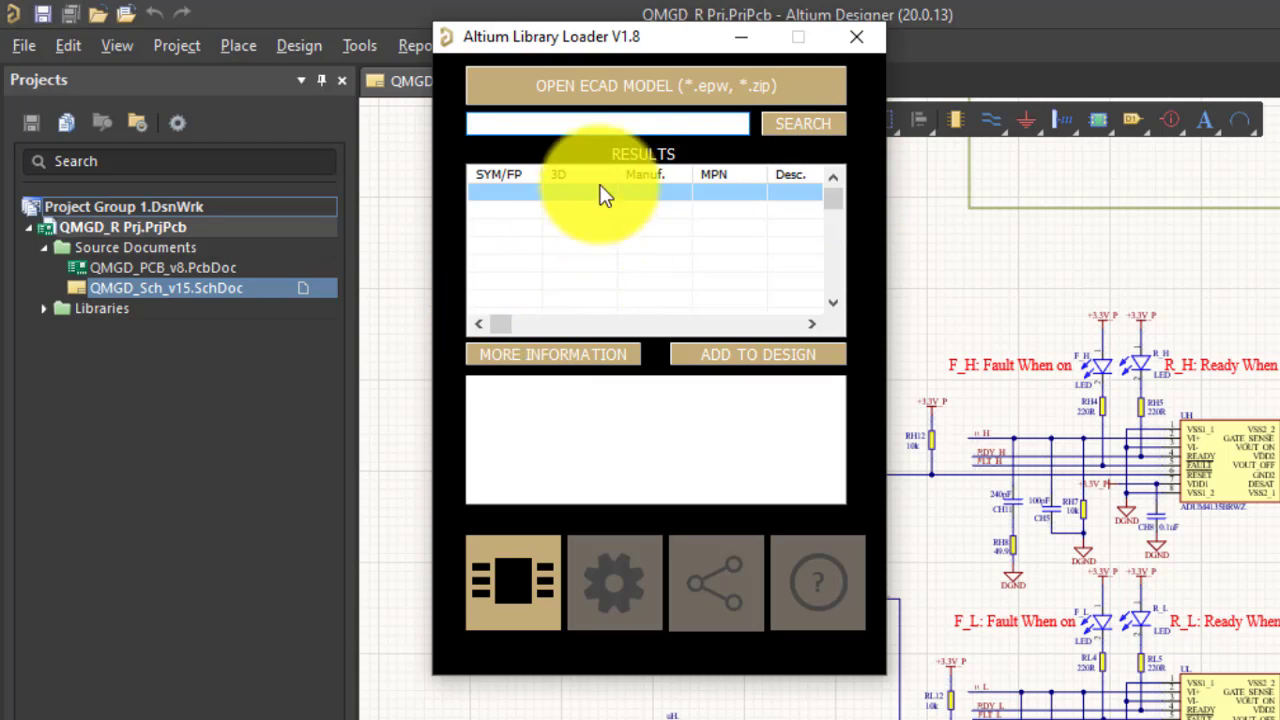
click(802, 124)
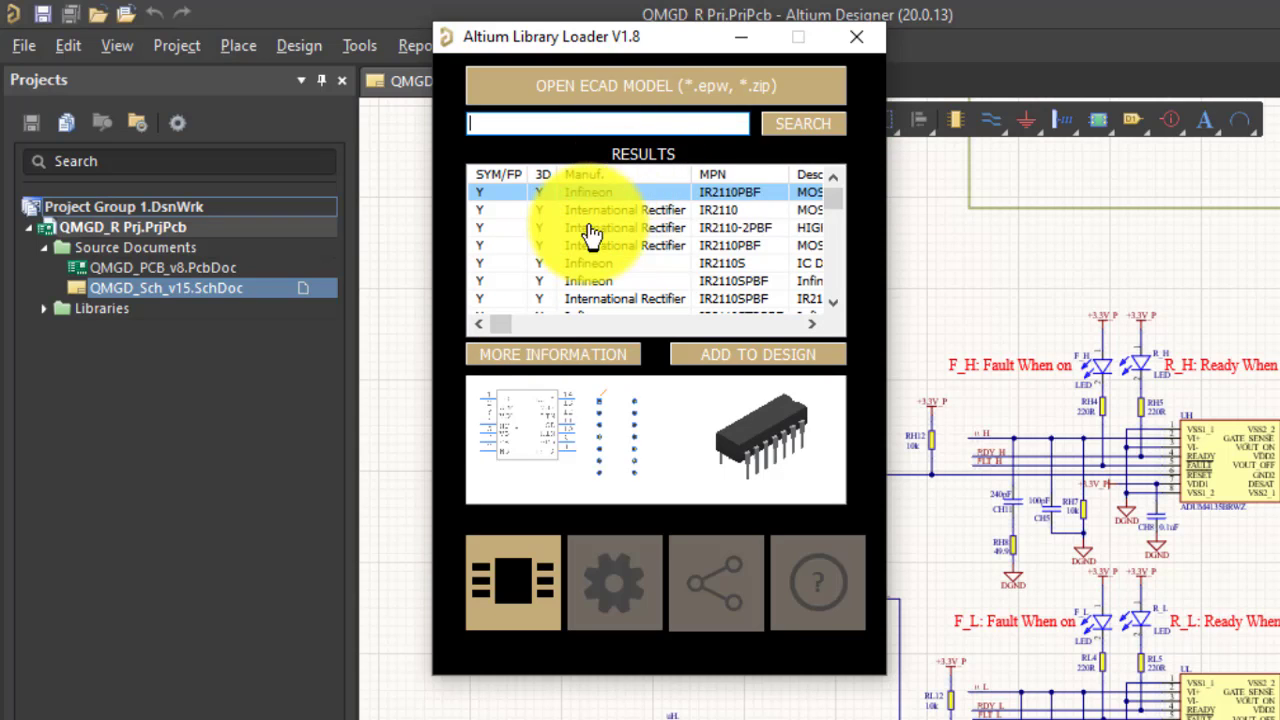
mouse_move(876, 220)
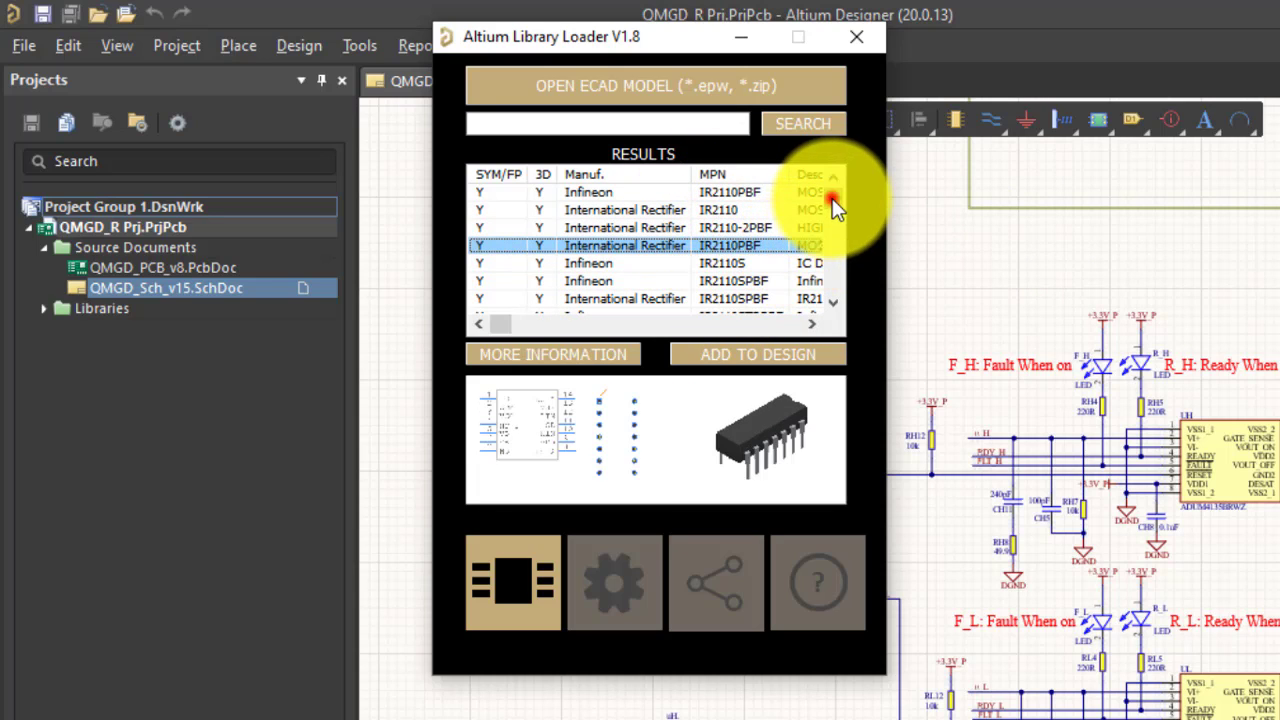
click(832, 302)
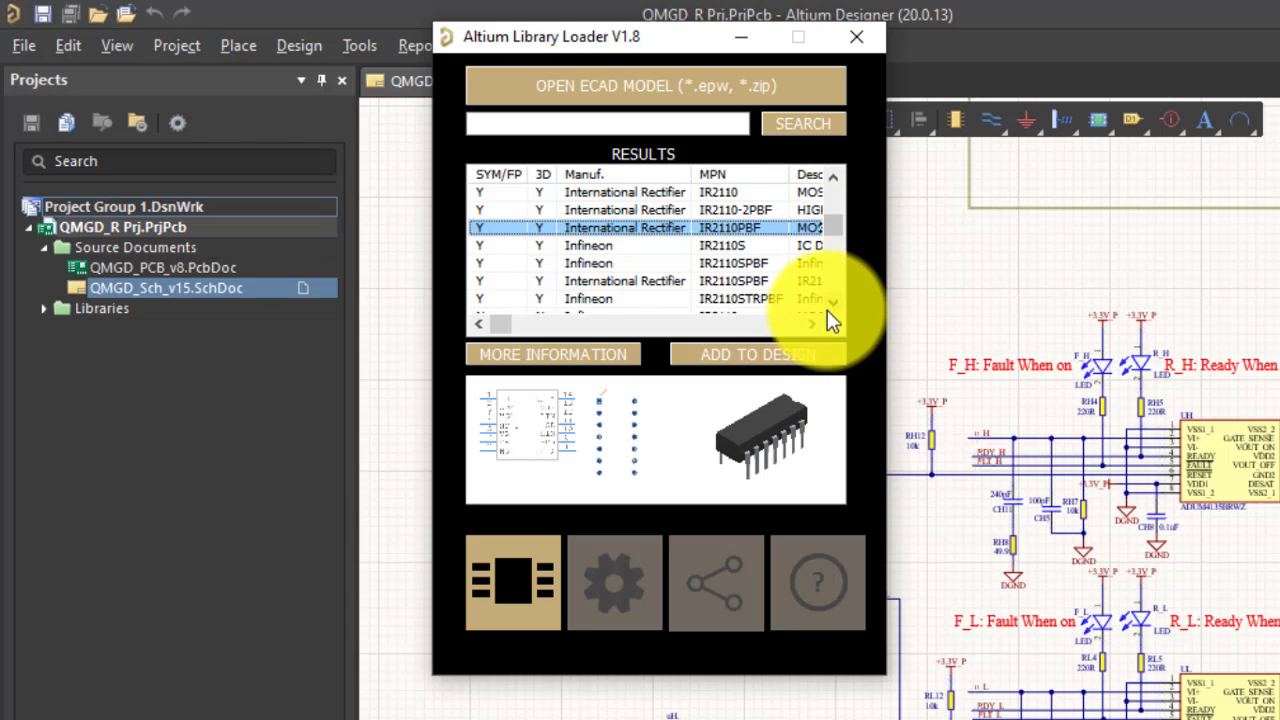
click(832, 302)
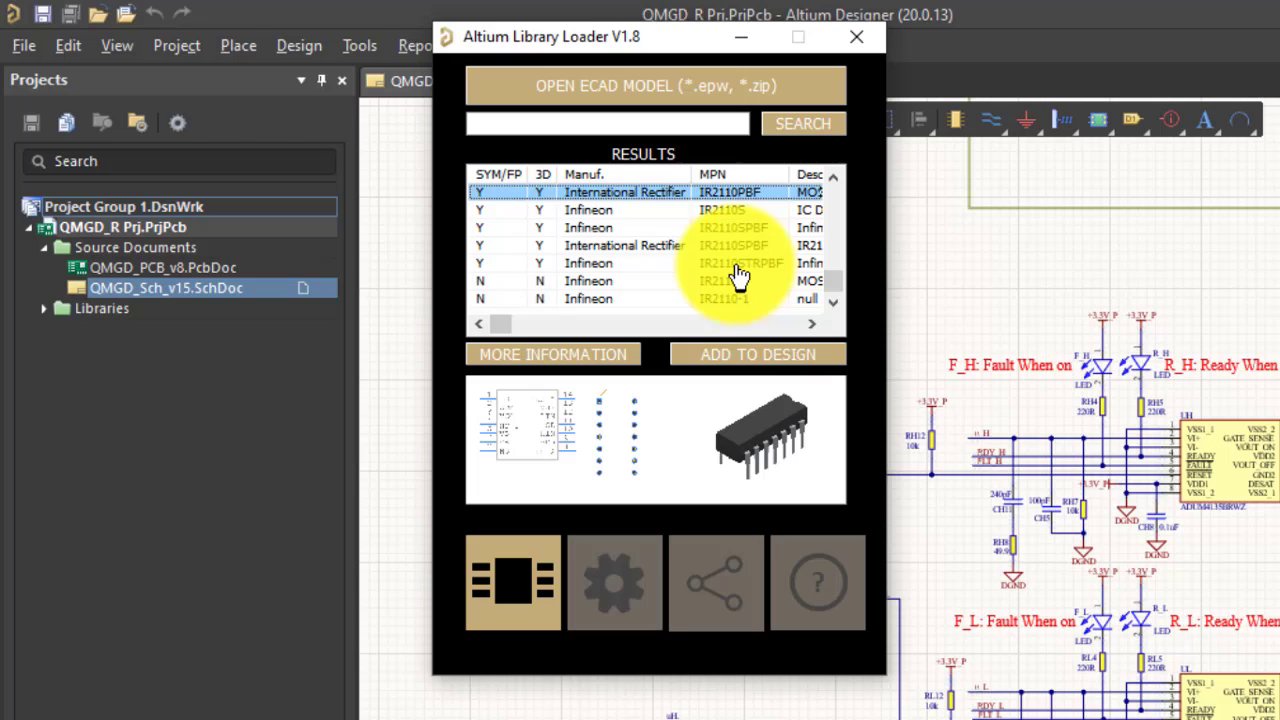
click(588, 210)
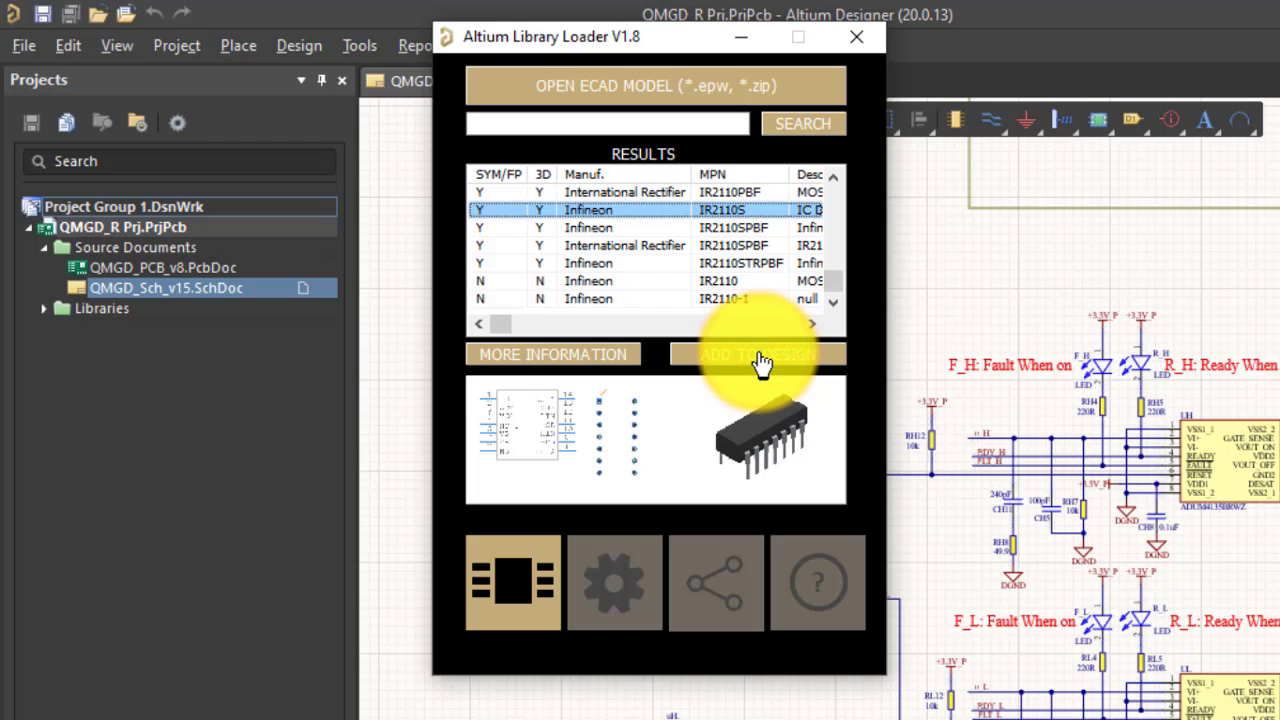
click(756, 354)
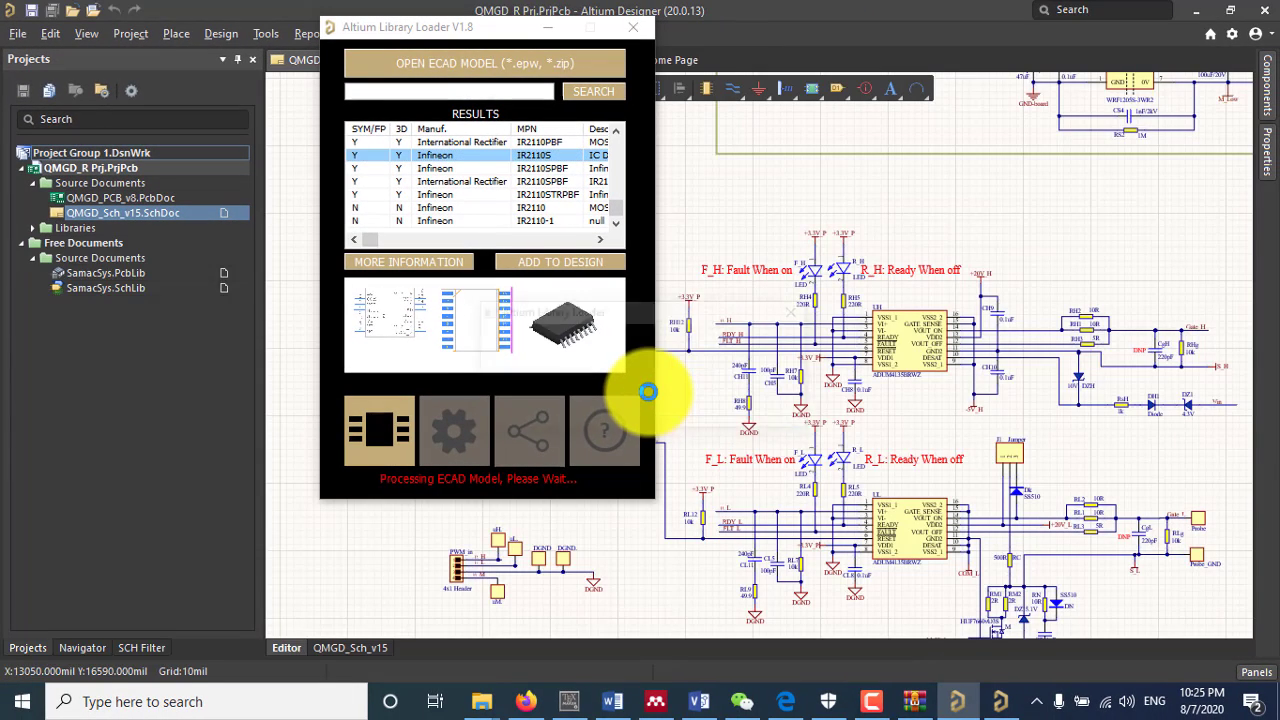
Step: Let the IR2110S ECAD model finish processing and acknowledge the drag-to-place notice
click(560, 260)
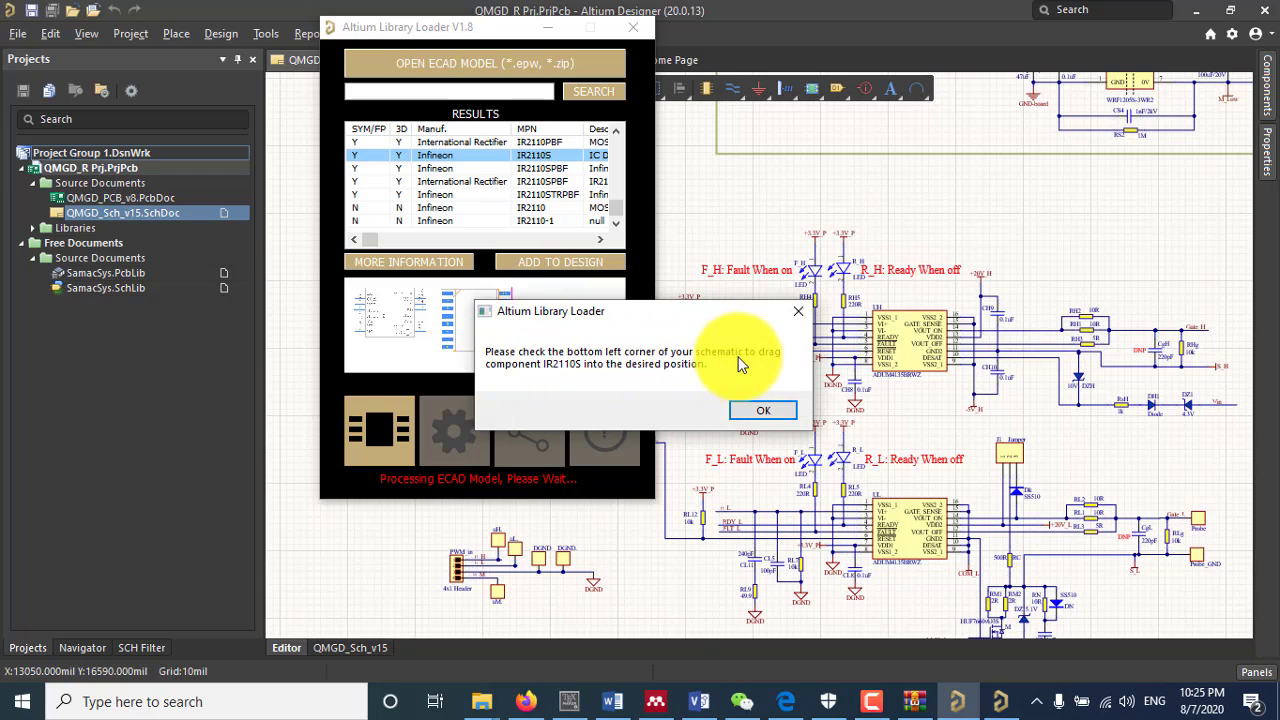
mouse_move(580, 376)
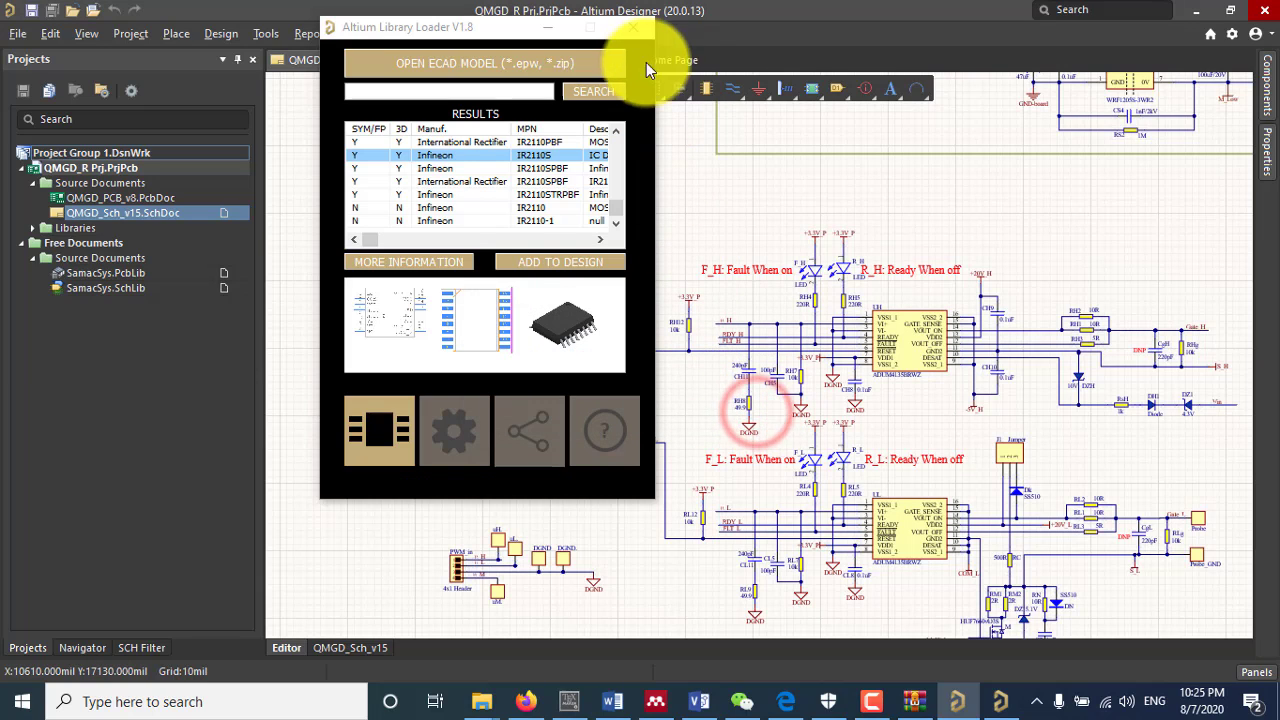
click(632, 28)
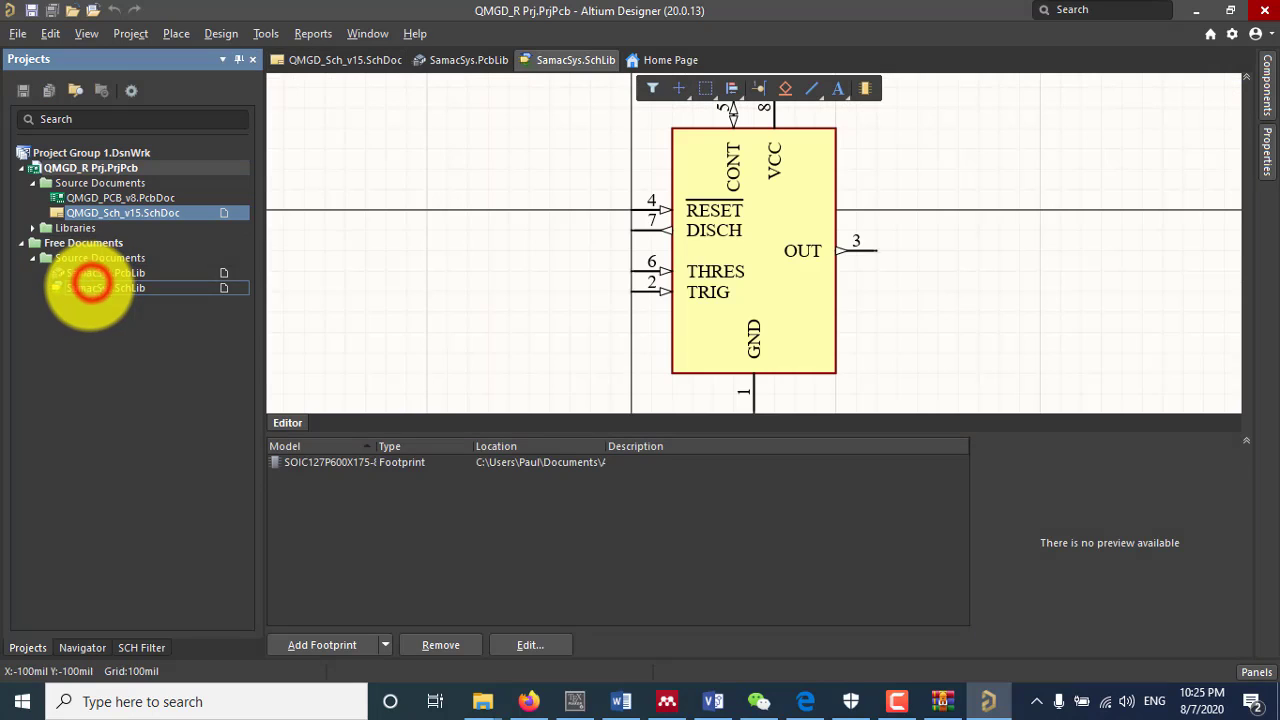
Step: Inspect the SamacSys.SchLib symbol, then return to the full QMGD_Sch_v15 schematic view
click(104, 288)
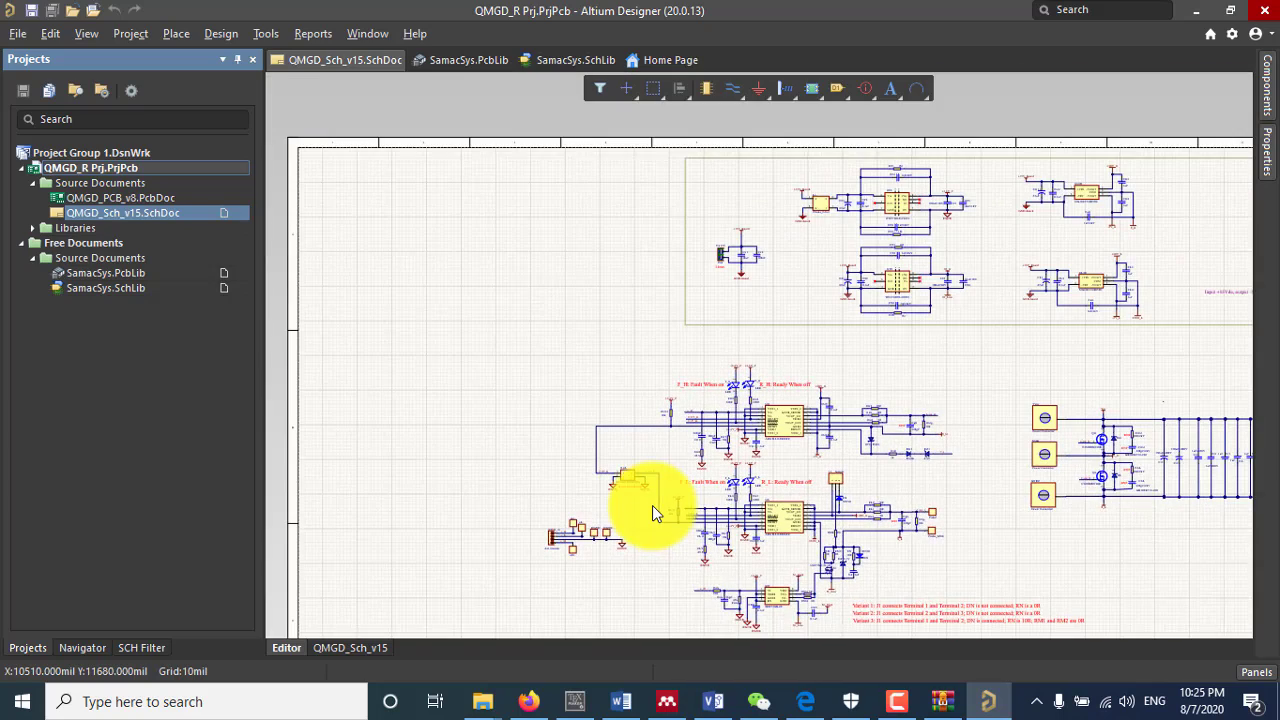
Step: Position the IR2110S on the sheet, return to SamacSys.SchLib and bring up the Project menu
scroll(down, 3)
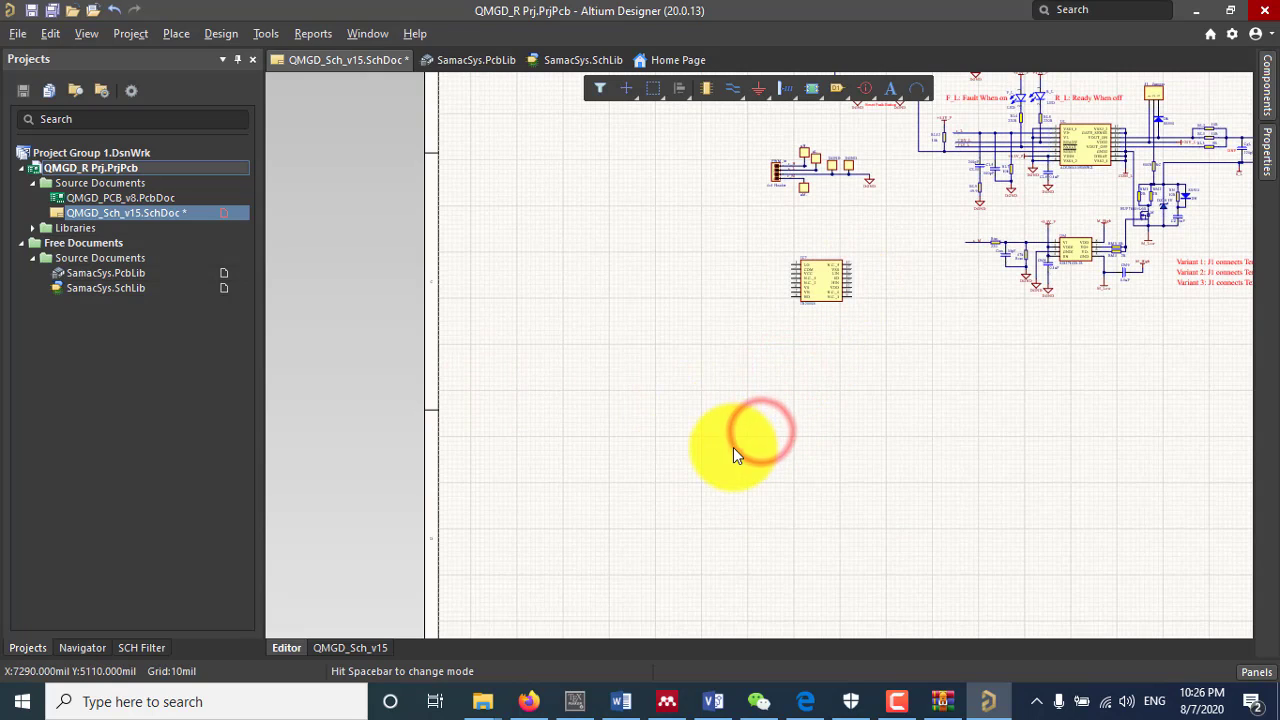
mouse_move(520, 130)
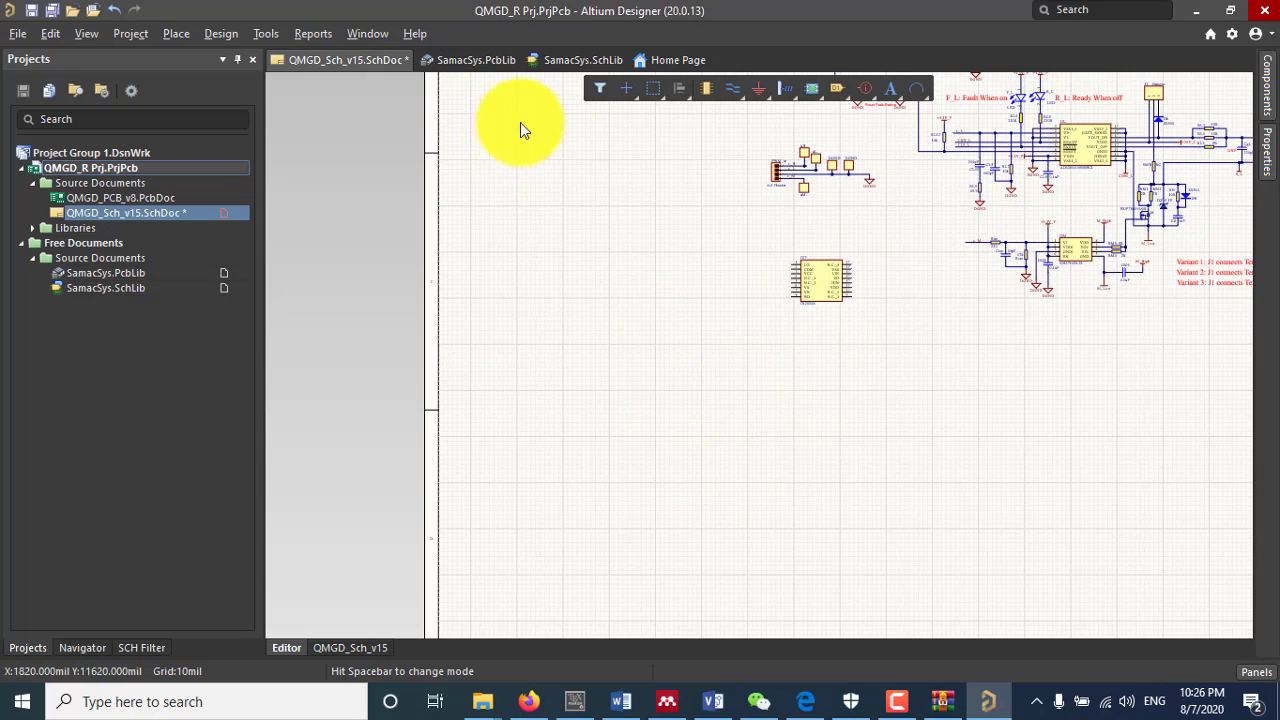
click(582, 60)
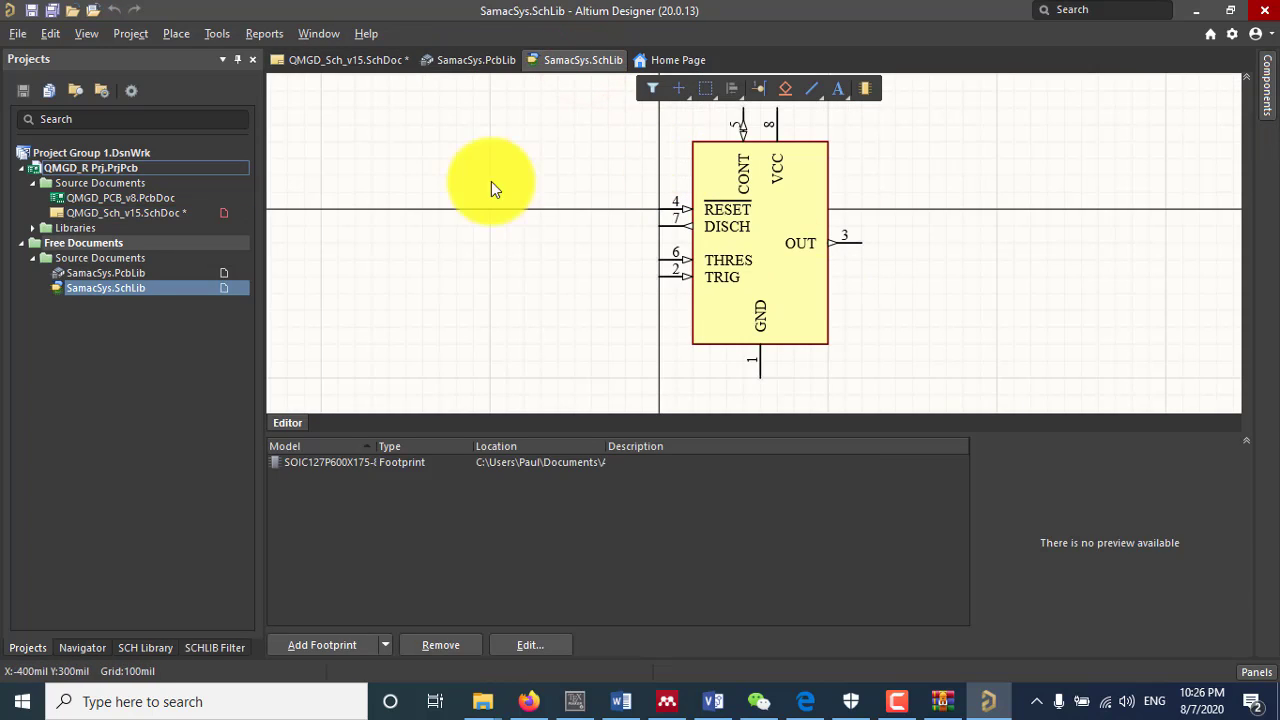
mouse_move(256, 376)
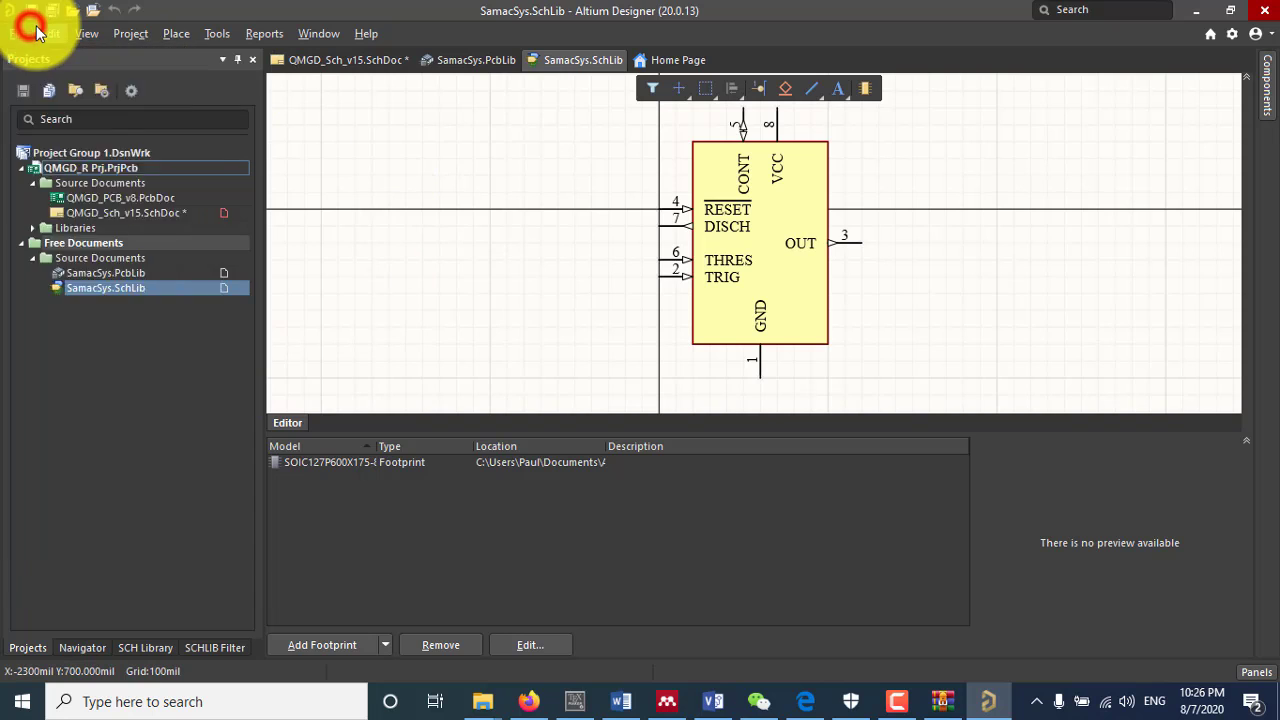
click(130, 32)
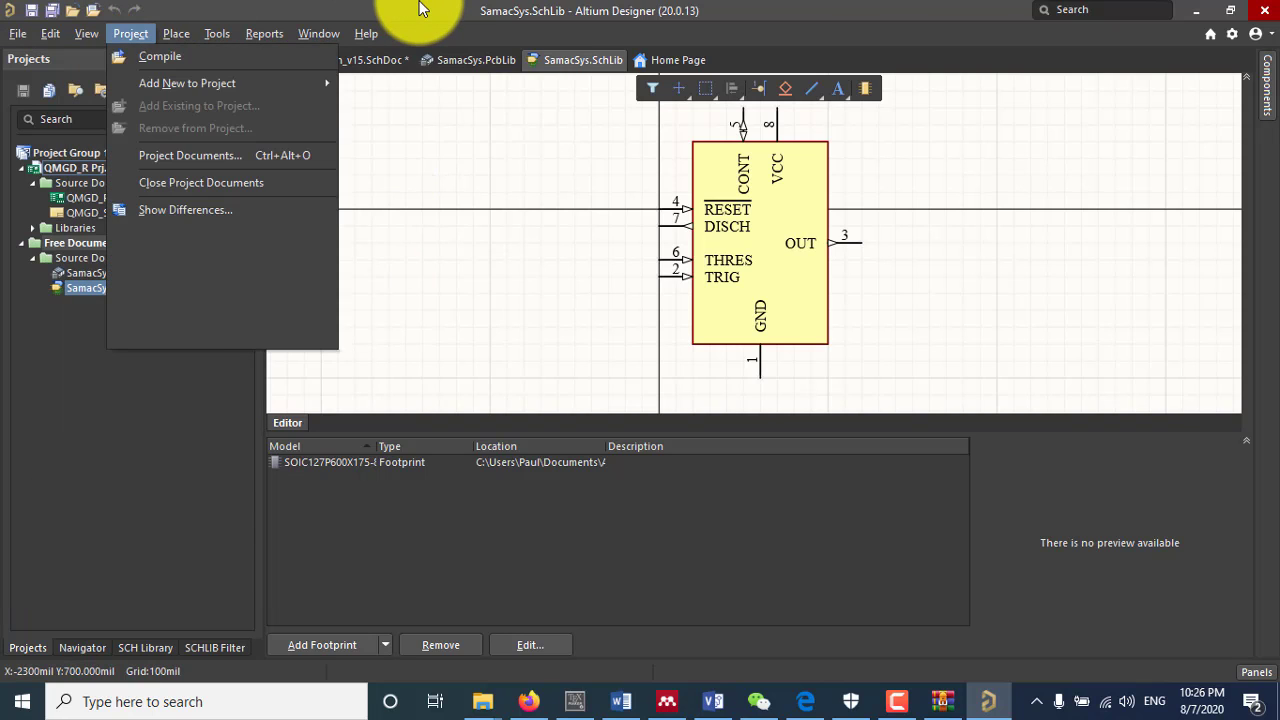